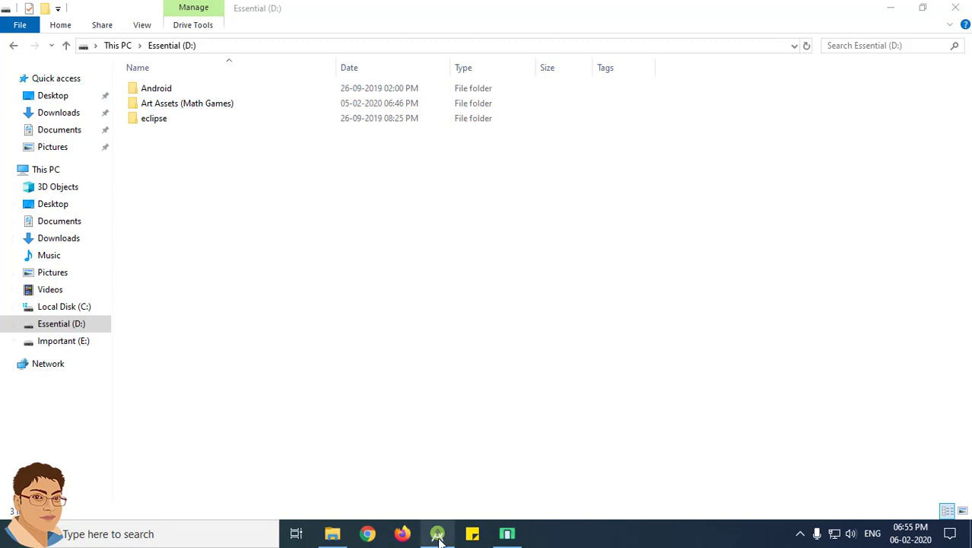
- Launch Android Studio and begin a new Android Studio project
{"action": "left_click", "coordinate": [438, 533]}
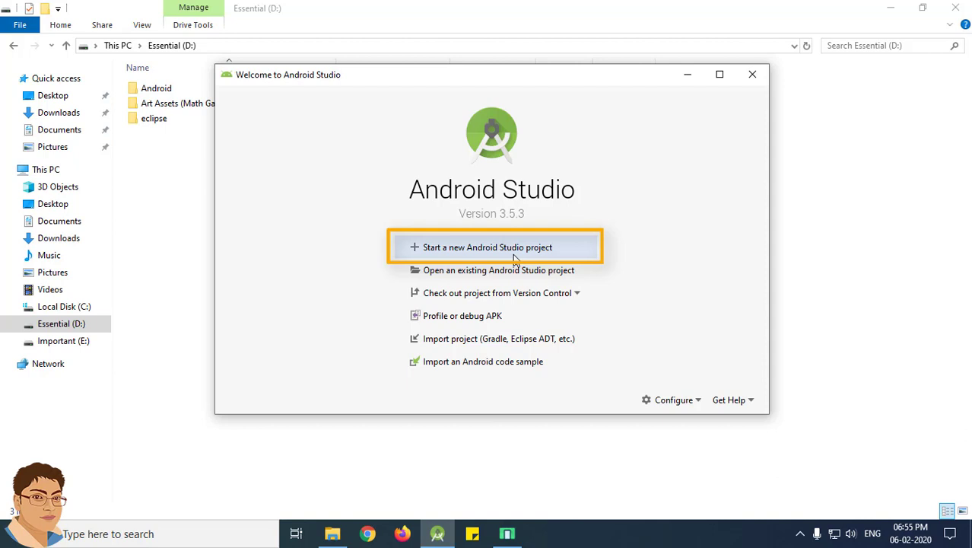
{"action": "left_click", "coordinate": [487, 247]}
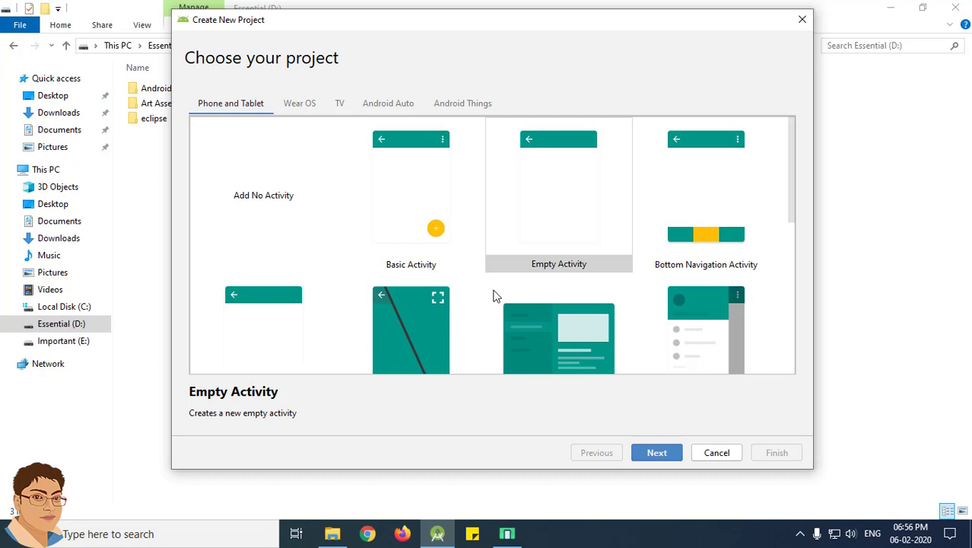
- Create the 'Math Games' Java project from the Empty Activity template
{"action": "left_click", "coordinate": [657, 452]}
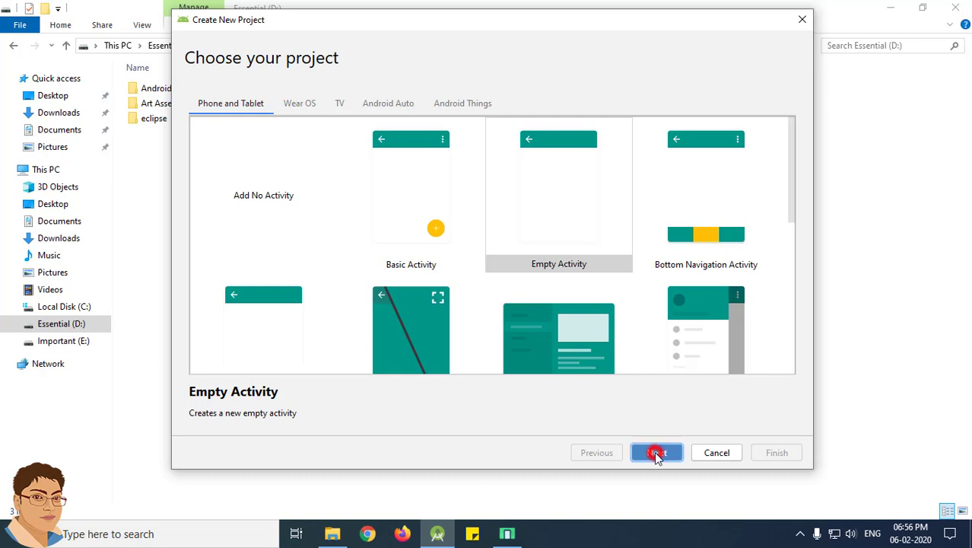
{"action": "left_click", "coordinate": [656, 452]}
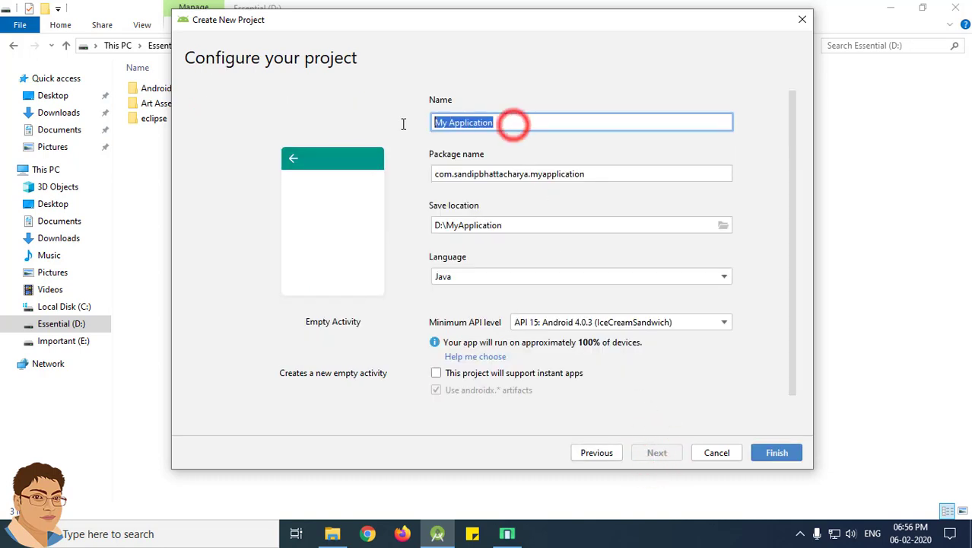
{"action": "type", "text": "Math"}
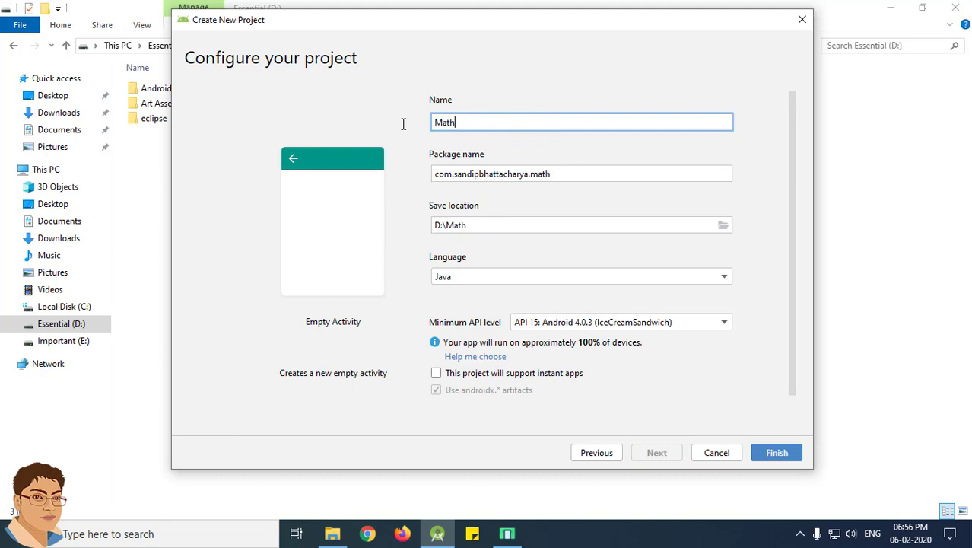
{"action": "type", "text": "Games"}
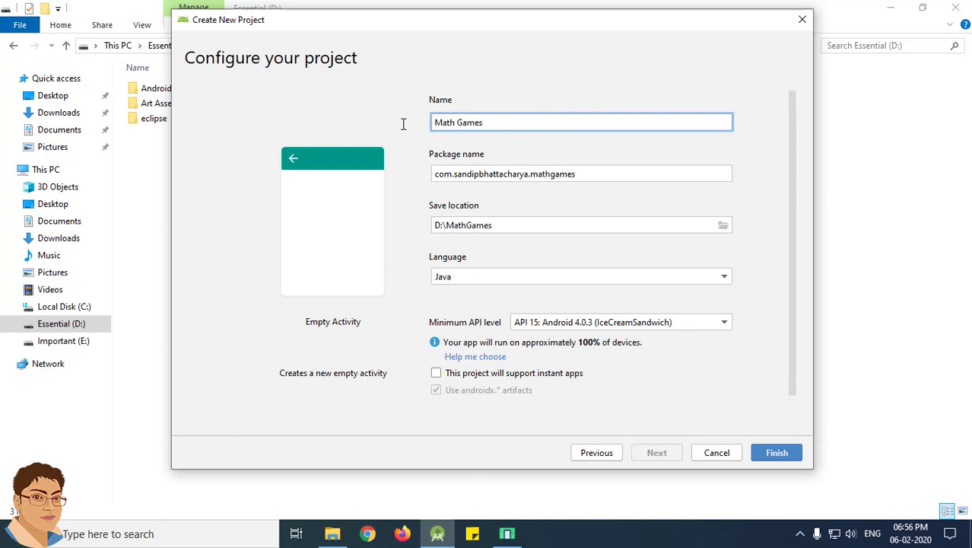
{"action": "mouse_move", "coordinate": [403, 190]}
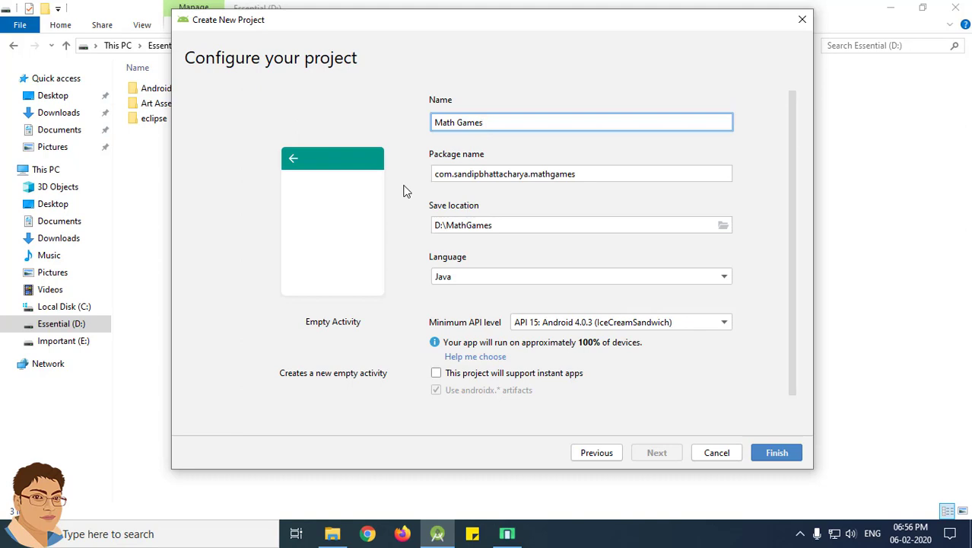
{"action": "mouse_move", "coordinate": [409, 231]}
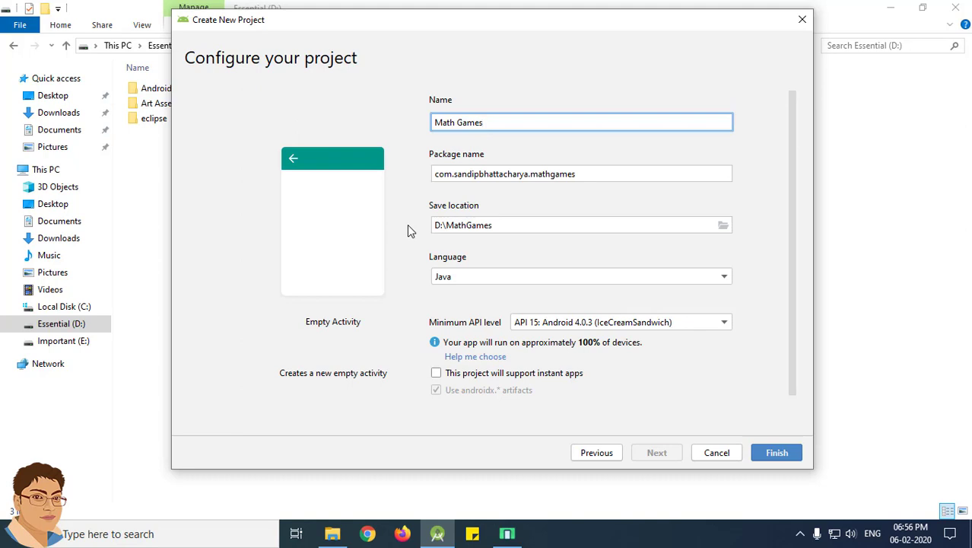
{"action": "mouse_move", "coordinate": [472, 290]}
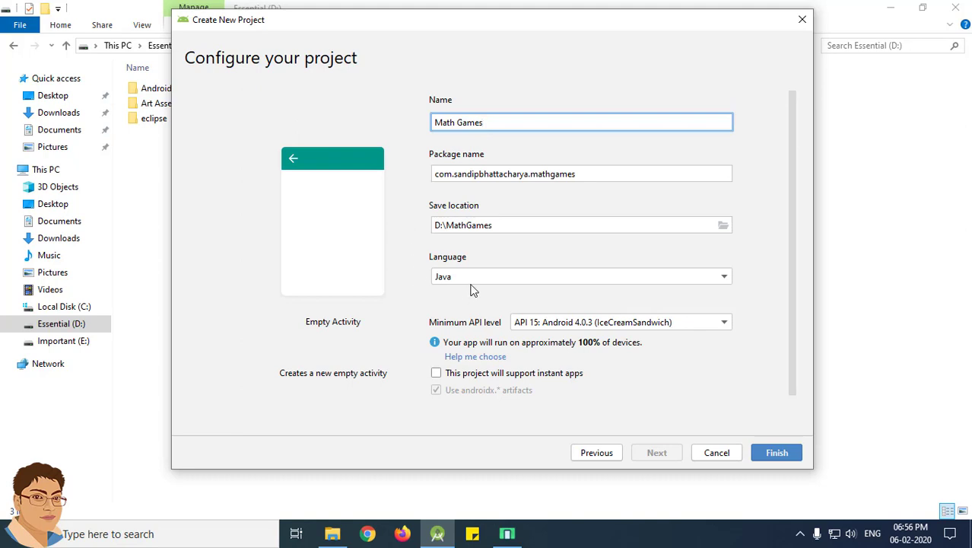
{"action": "left_click", "coordinate": [580, 276]}
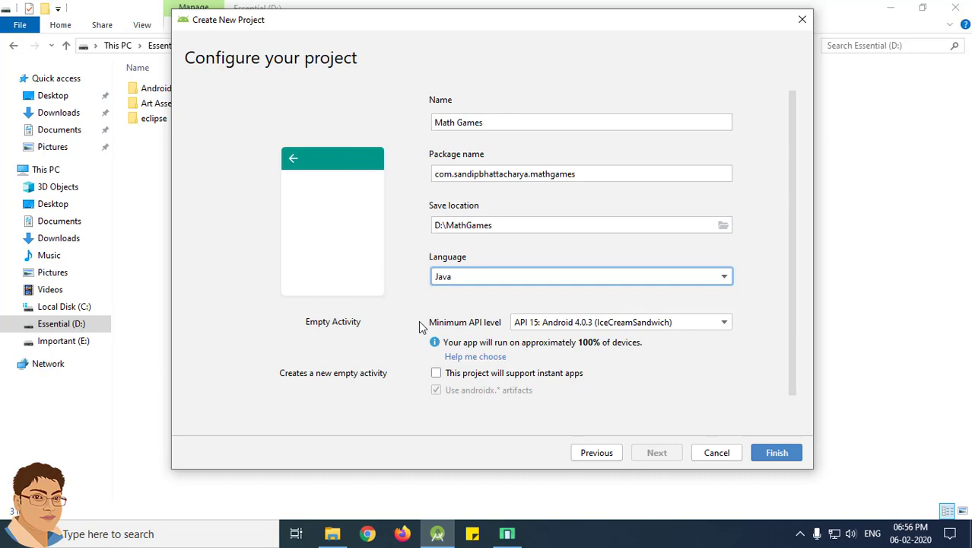
{"action": "mouse_move", "coordinate": [777, 452]}
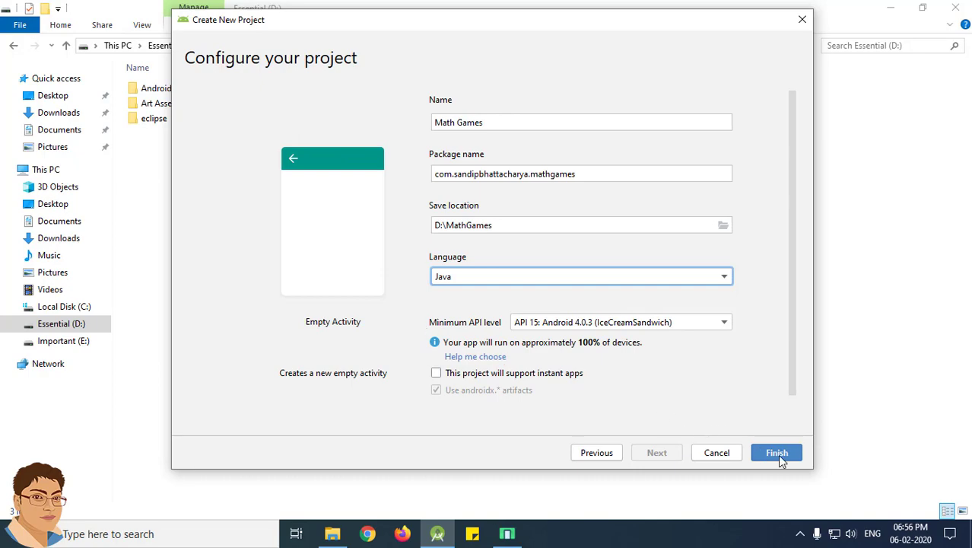
{"action": "left_click", "coordinate": [776, 452]}
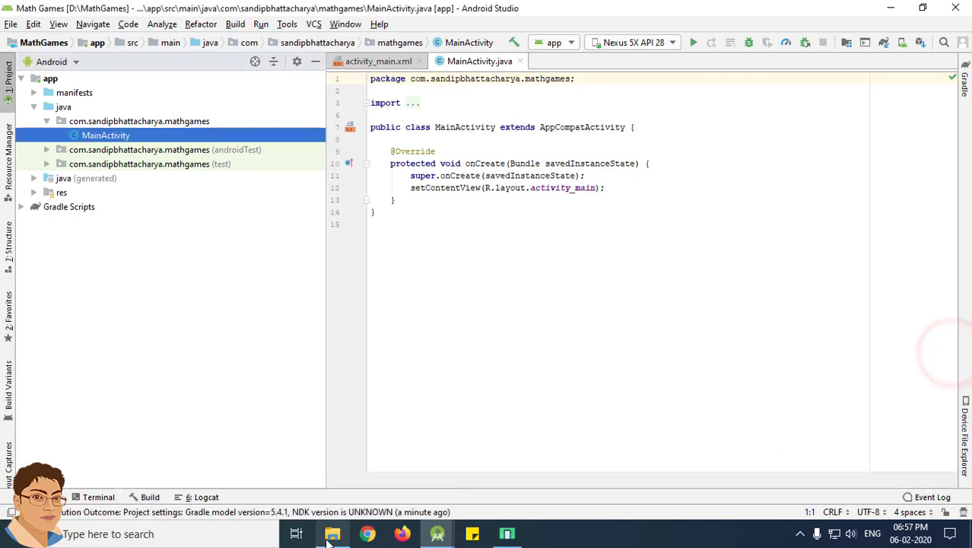
- Copy the Art Assets PNGs into res/drawable and open activity_main.xml
{"action": "left_click", "coordinate": [332, 533]}
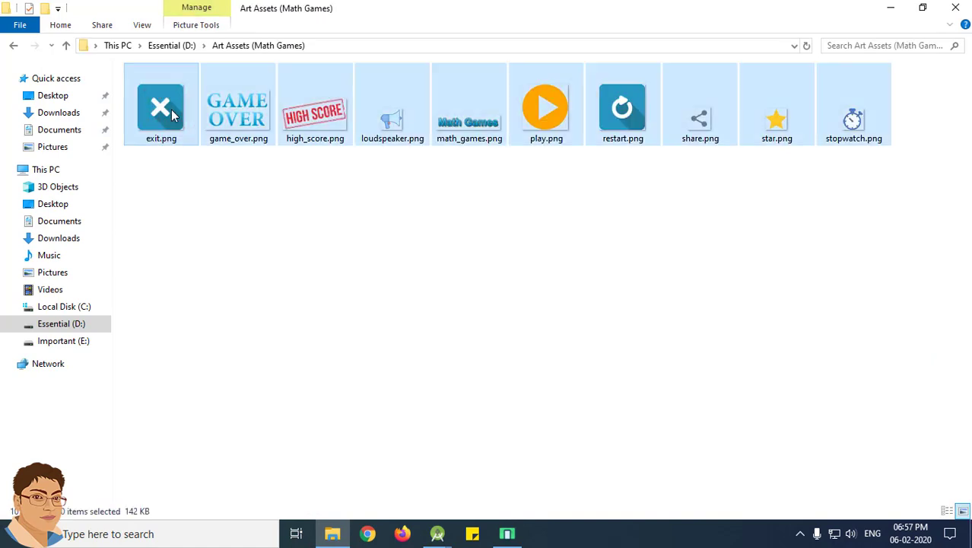
{"action": "mouse_move", "coordinate": [445, 524]}
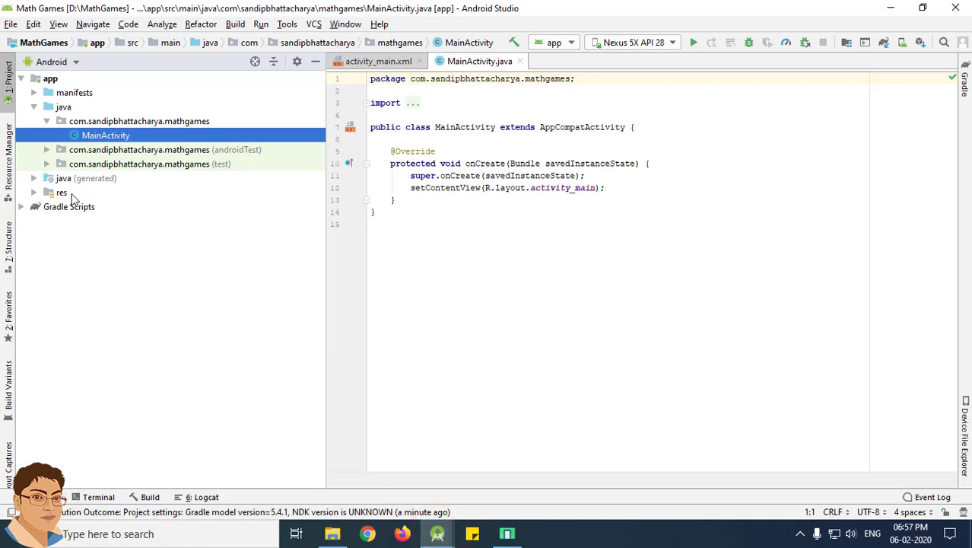
{"action": "left_click", "coordinate": [35, 191]}
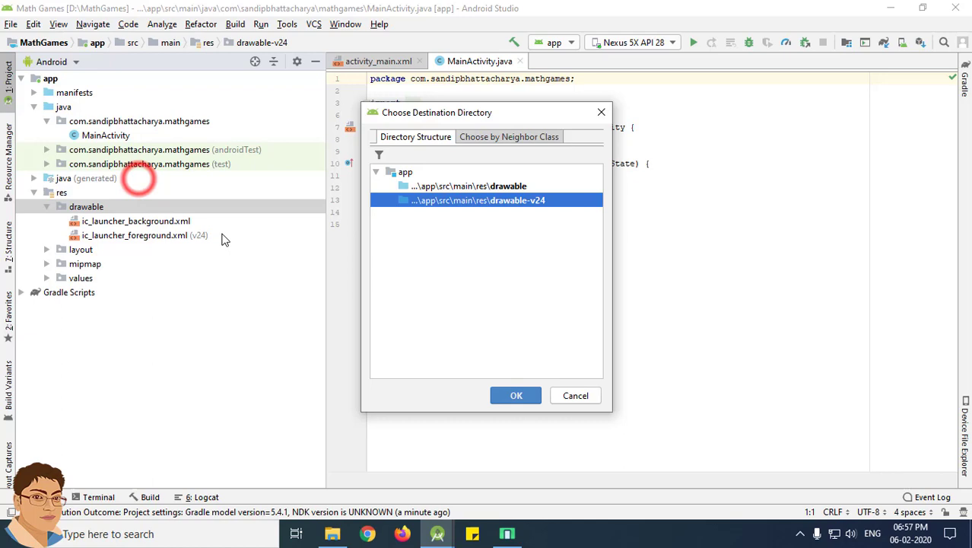
{"action": "left_click", "coordinate": [468, 186]}
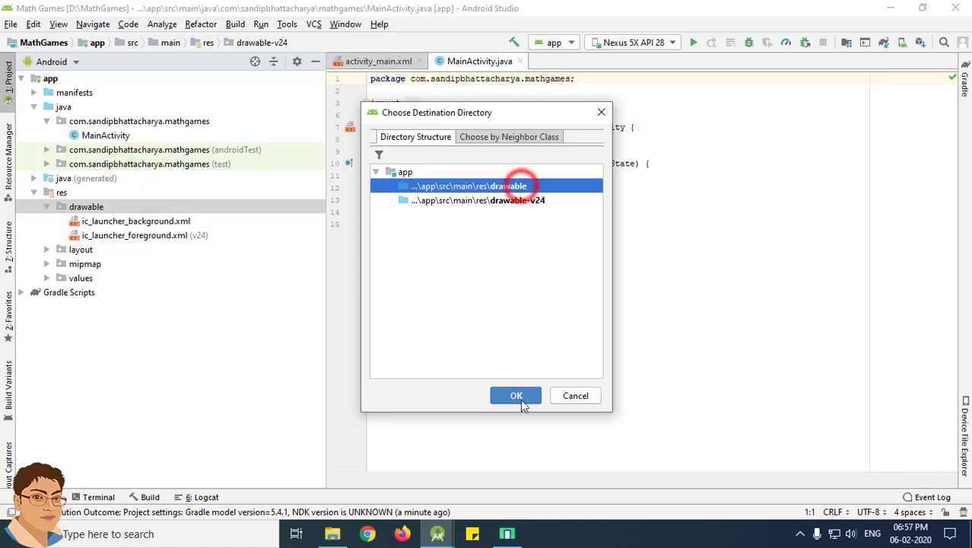
{"action": "left_click", "coordinate": [516, 395]}
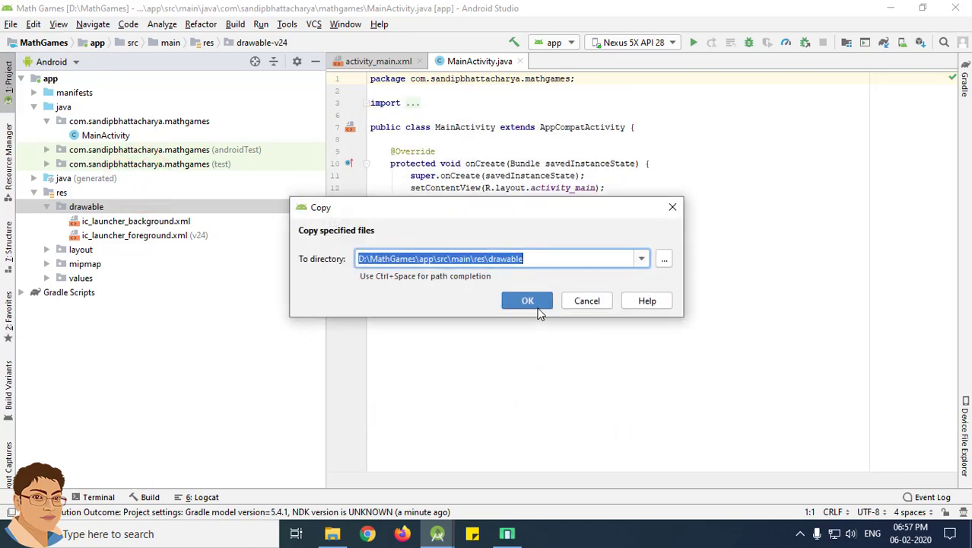
{"action": "left_click", "coordinate": [528, 300]}
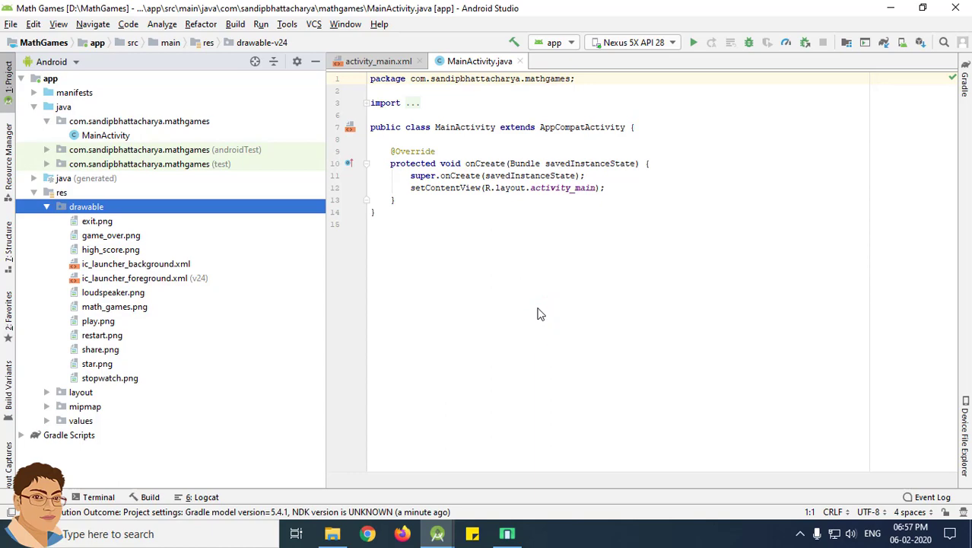
{"action": "left_click", "coordinate": [378, 61]}
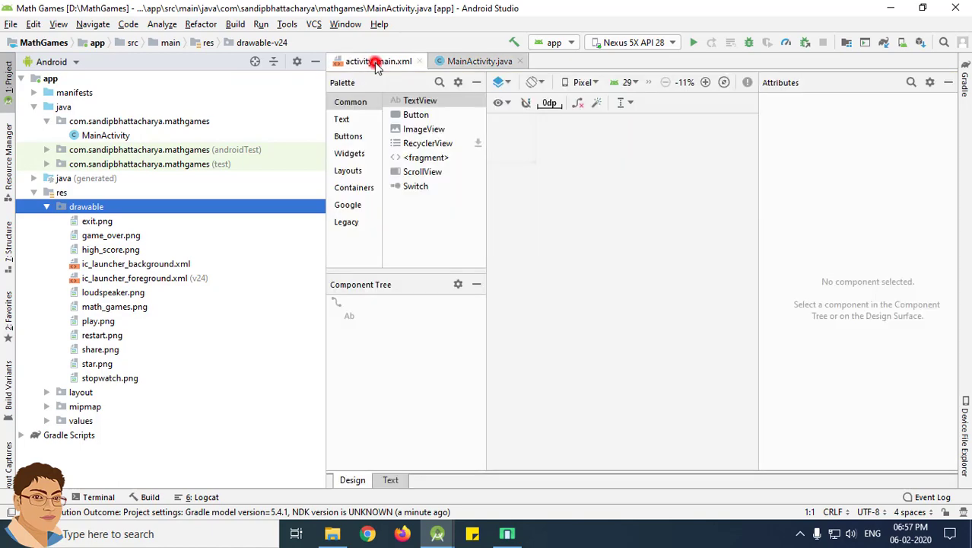
- In the XML, set the LinearLayout orientation to vertical
{"action": "left_click", "coordinate": [390, 479]}
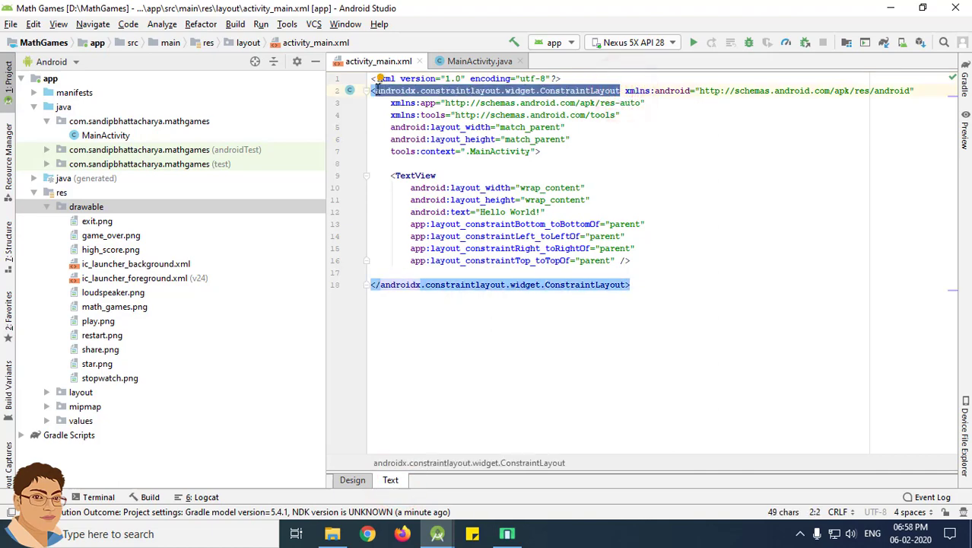
{"action": "type", "text": "LinearL"}
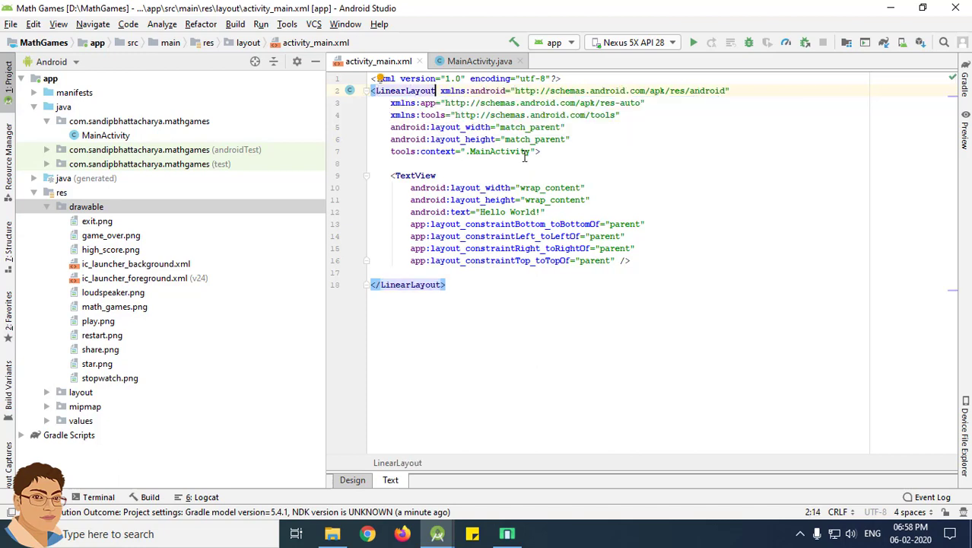
{"action": "left_click", "coordinate": [539, 151]}
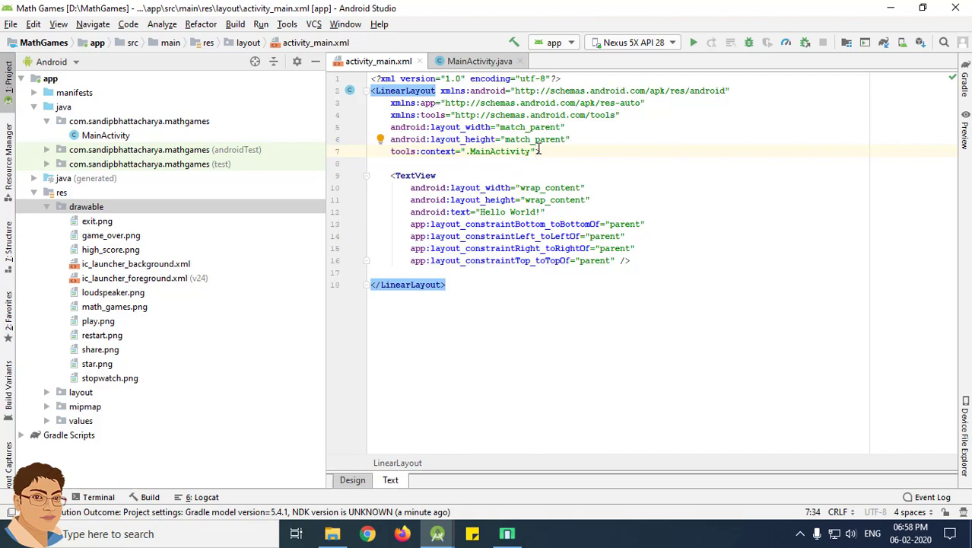
{"action": "type", "text": "android:orientation=\"\">"}
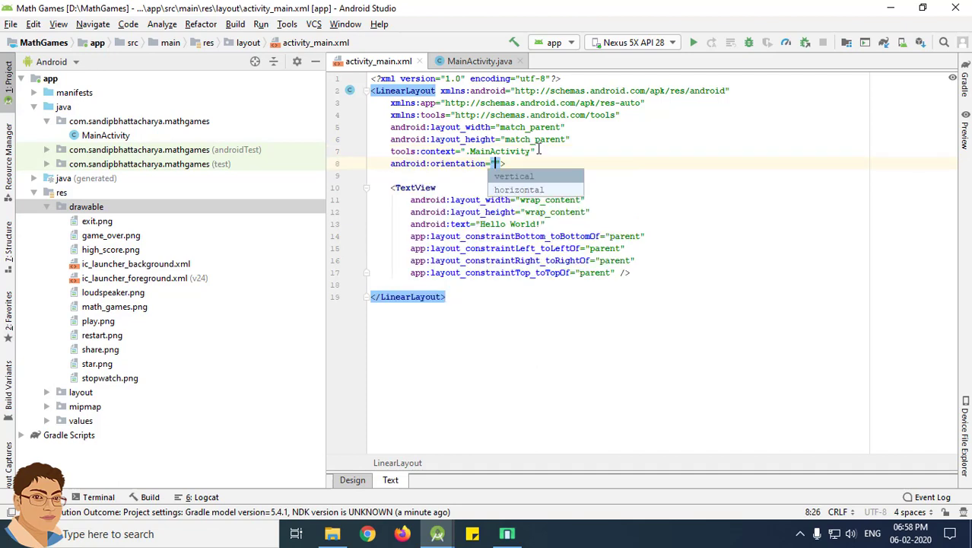
{"action": "left_click", "coordinate": [514, 176]}
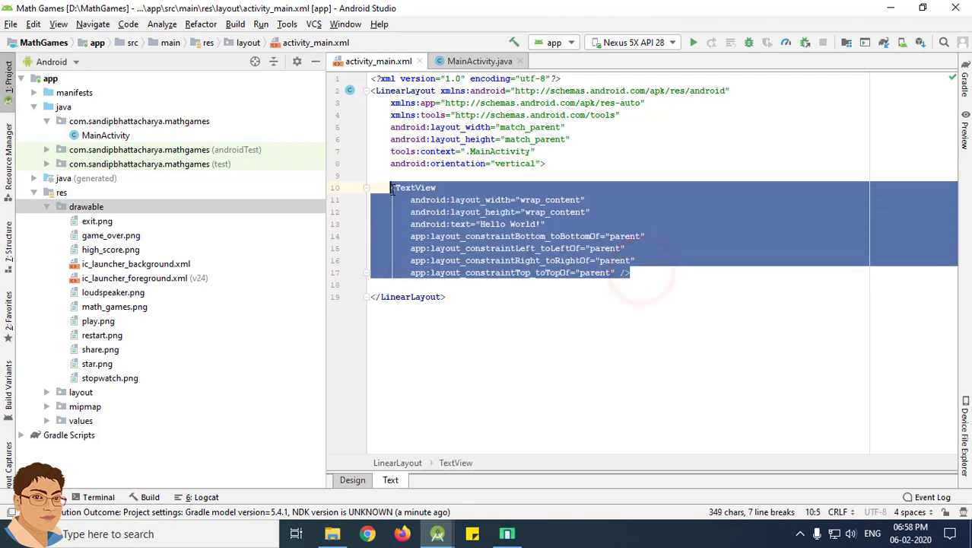
- Delete the Hello World TextView, add center gravity, and view the design preview
{"action": "key", "text": "Delete"}
{"action": "type", "text": "g"}
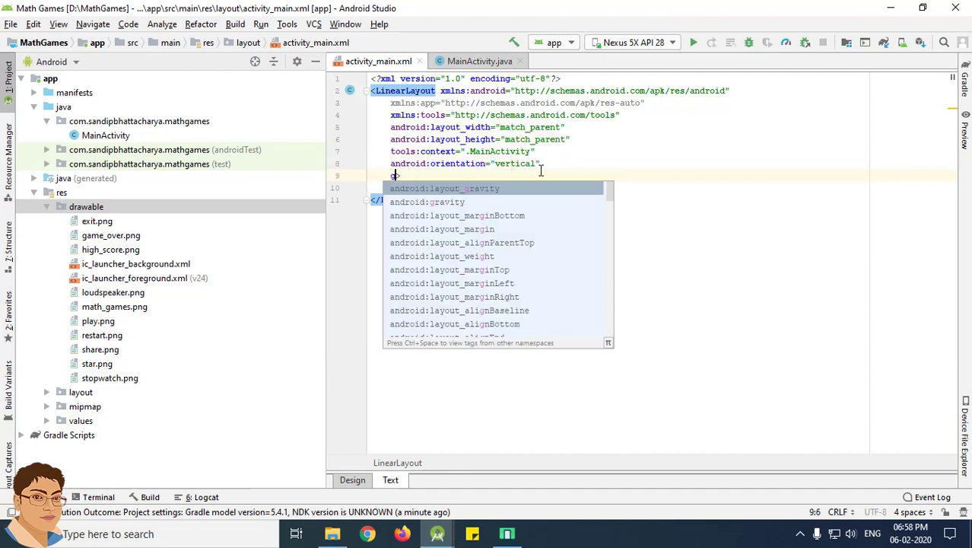
{"action": "type", "text": "ri"}
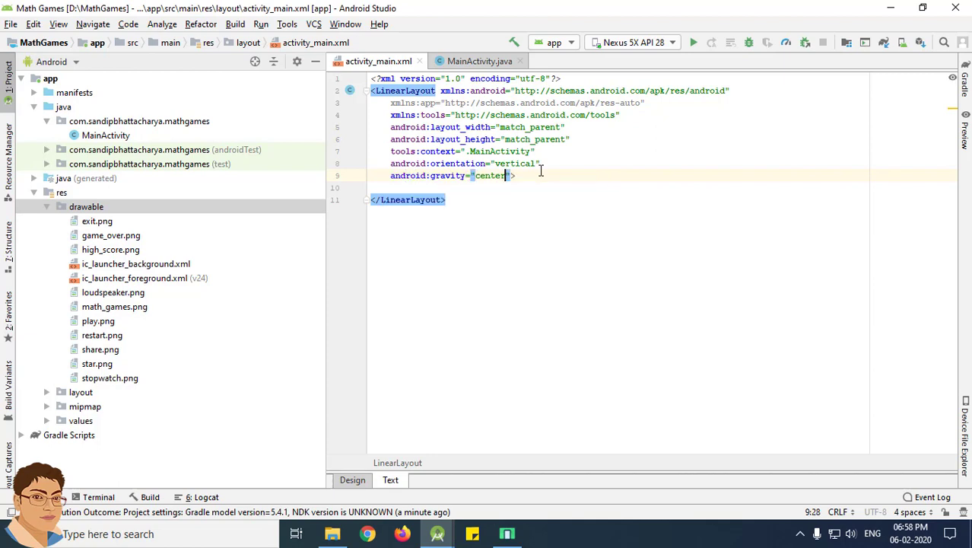
{"action": "left_click", "coordinate": [352, 479]}
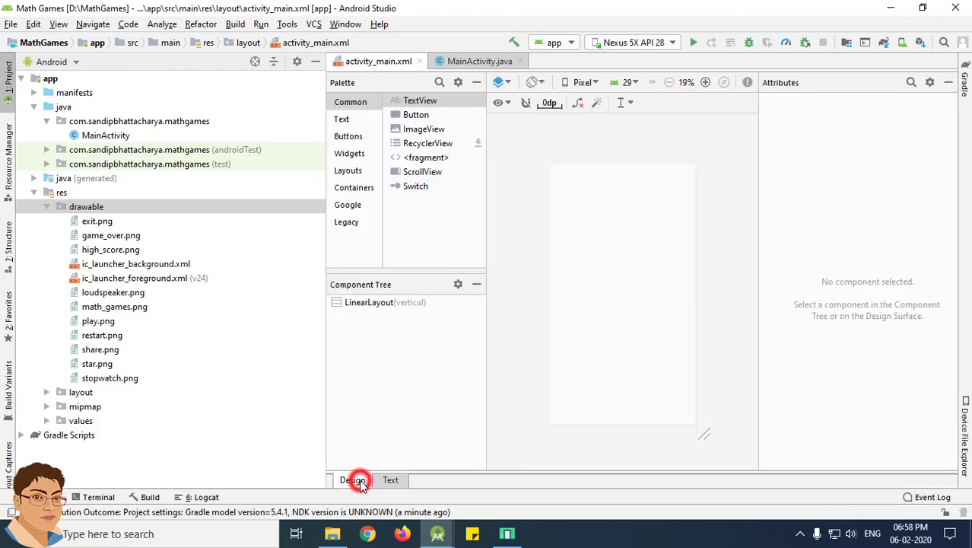
- Add an ImageView displaying the math_games logo image
{"action": "left_click", "coordinate": [353, 480]}
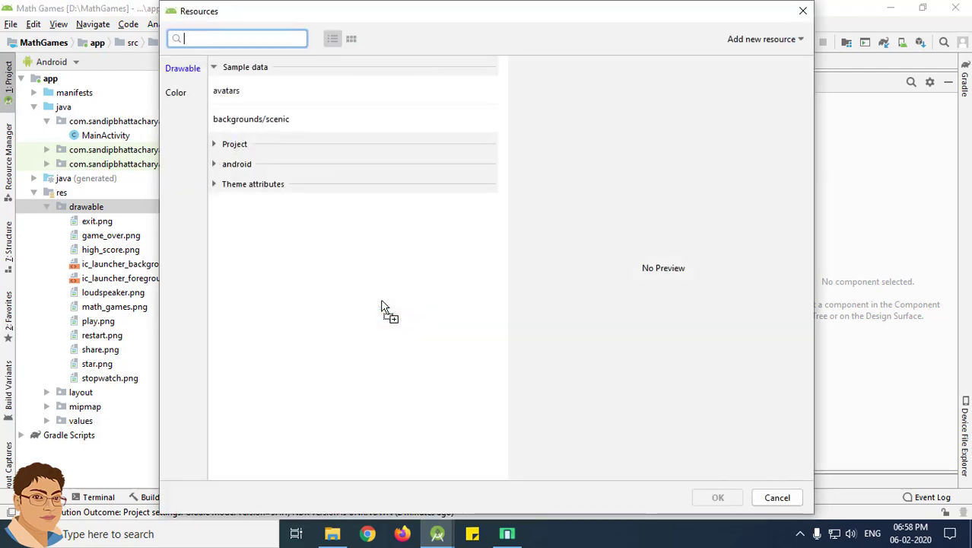
{"action": "left_click", "coordinate": [236, 144]}
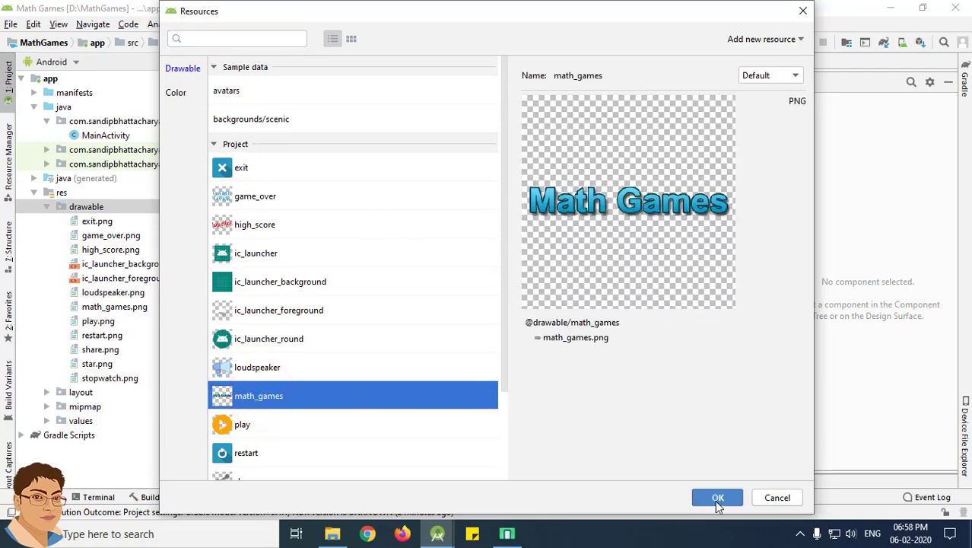
{"action": "left_click", "coordinate": [717, 497]}
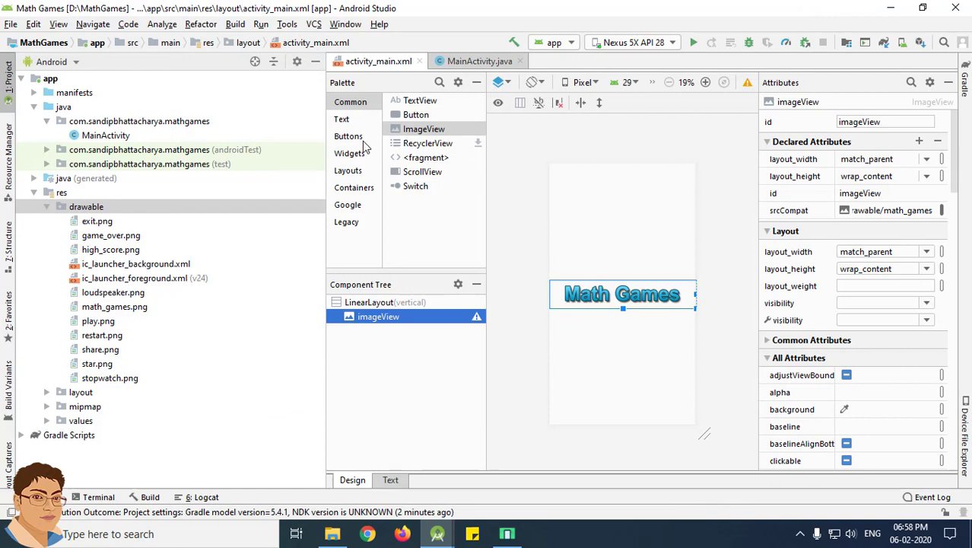
{"action": "left_click", "coordinate": [348, 136]}
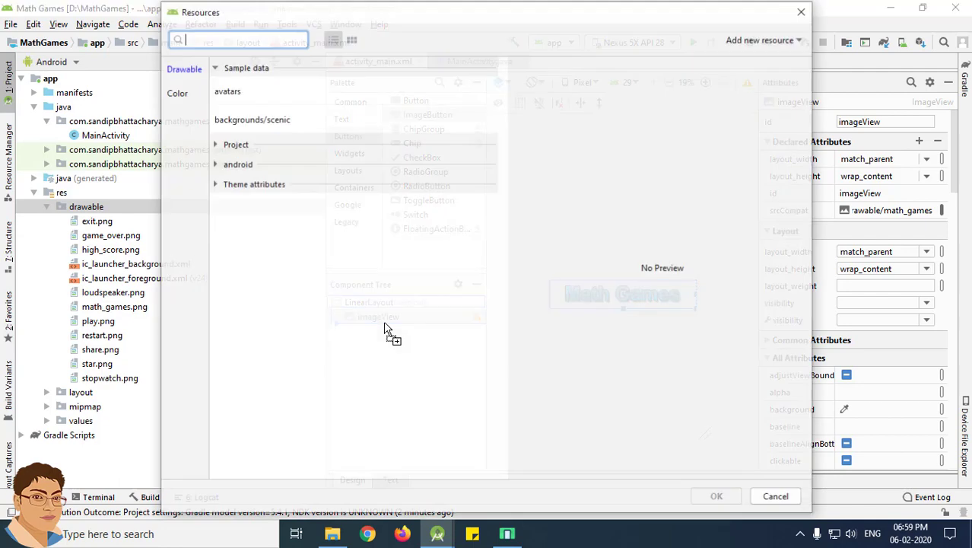
- Add an ImageButton with the play image beneath the math_games logo
{"action": "left_click", "coordinate": [235, 144]}
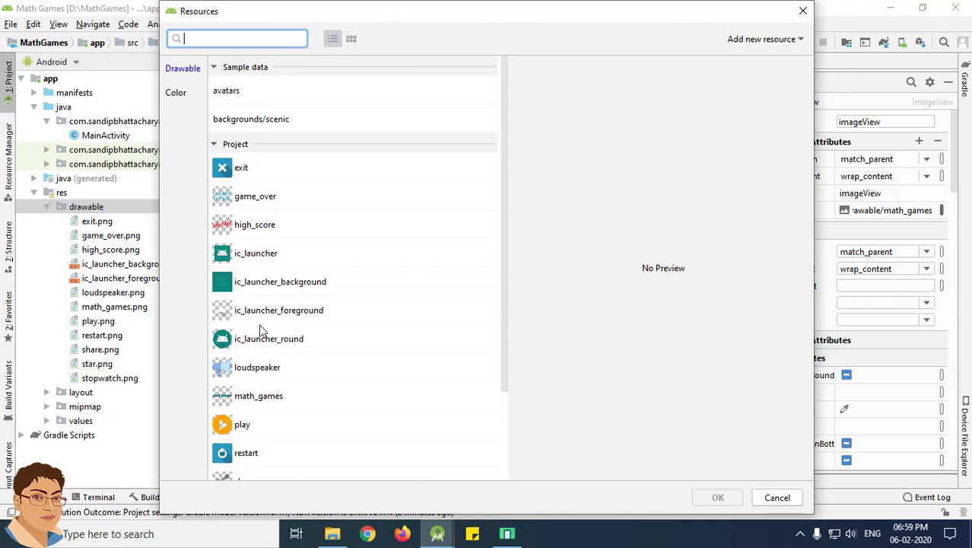
{"action": "left_click", "coordinate": [242, 424]}
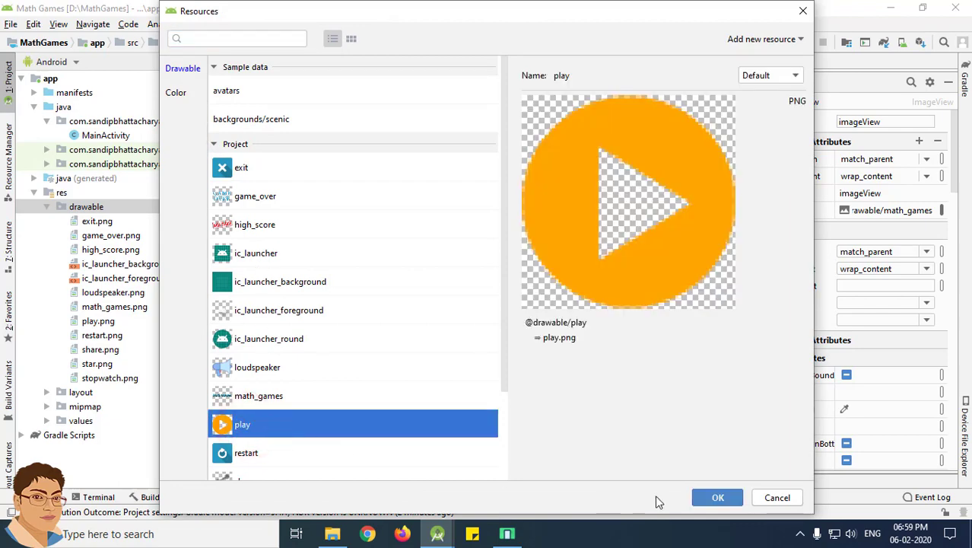
{"action": "left_click", "coordinate": [717, 497]}
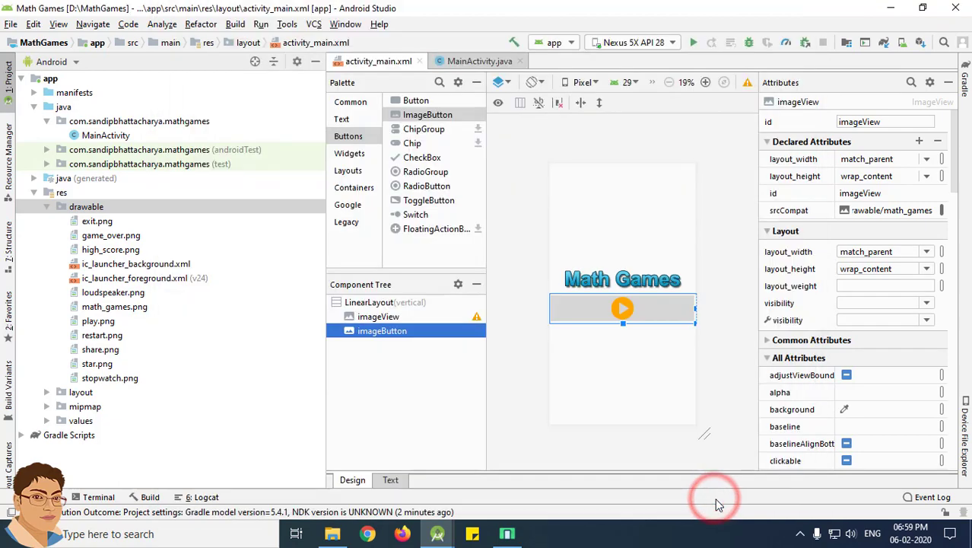
{"action": "left_click", "coordinate": [391, 480]}
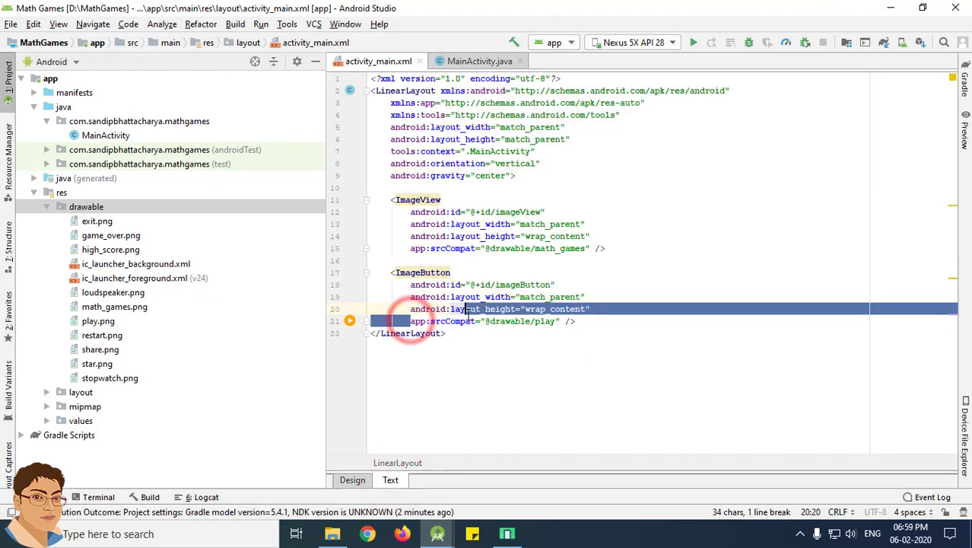
- Change the ImageButton's srcCompat to android:background and its width to wrap_content
{"action": "type", "text": "background"}
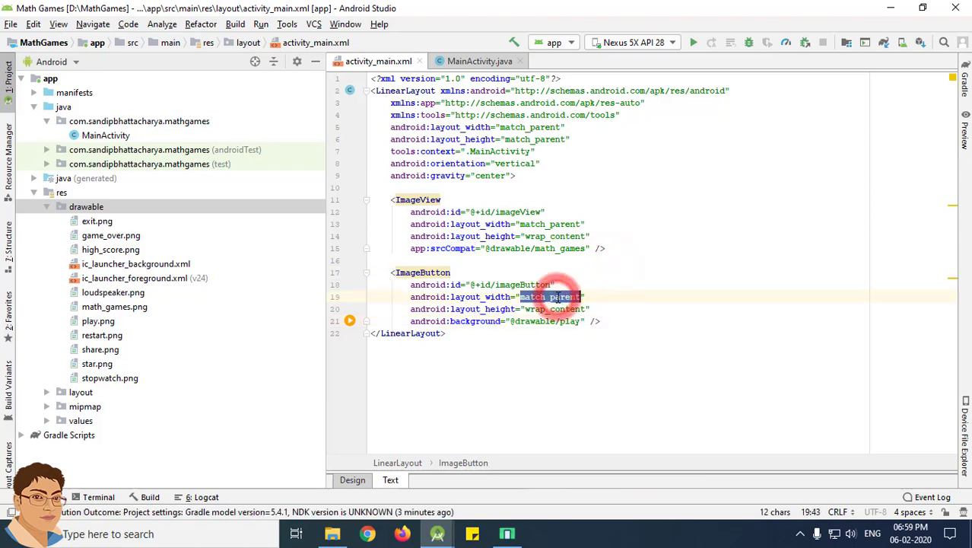
{"action": "type", "text": "wrap_con"}
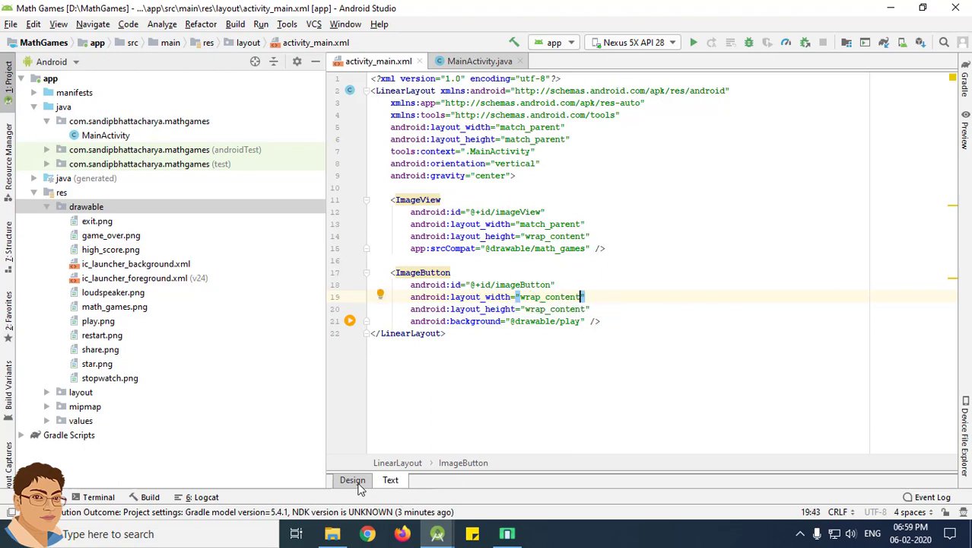
{"action": "left_click", "coordinate": [352, 479]}
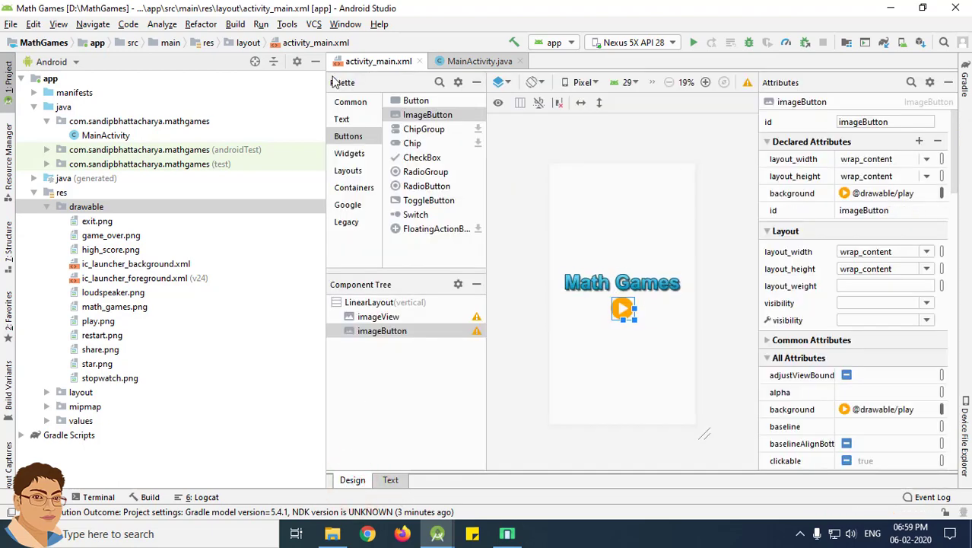
- Add a TextView below the play button reading 'Play' with wrap_content width
{"action": "left_click", "coordinate": [351, 101]}
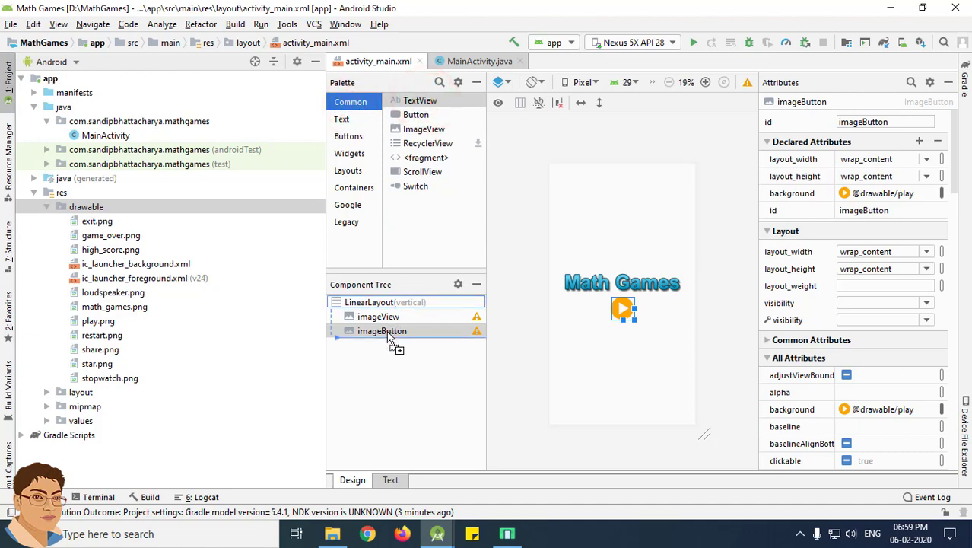
{"action": "left_click_drag", "start_coordinate": [420, 100], "coordinate": [622, 319]}
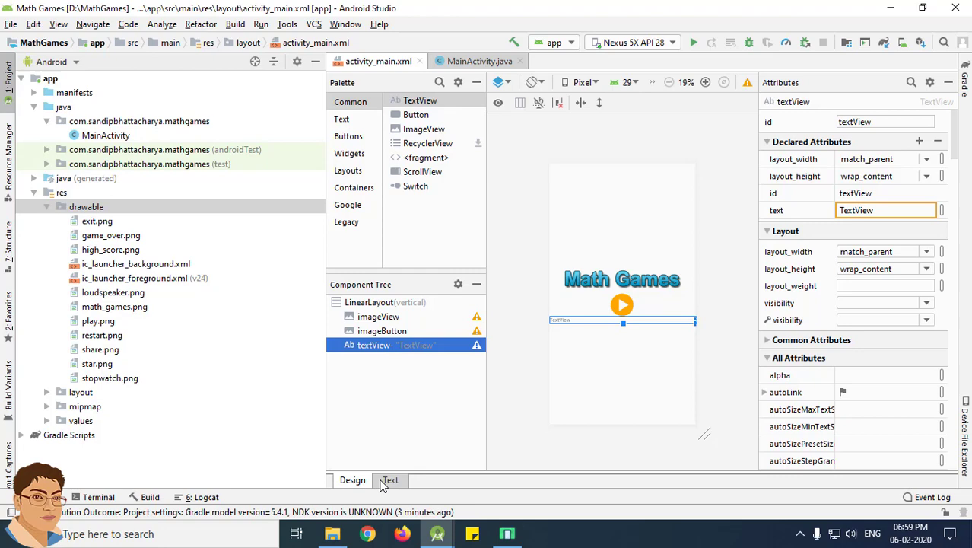
{"action": "left_click", "coordinate": [391, 480]}
{"action": "type", "text": "Play"}
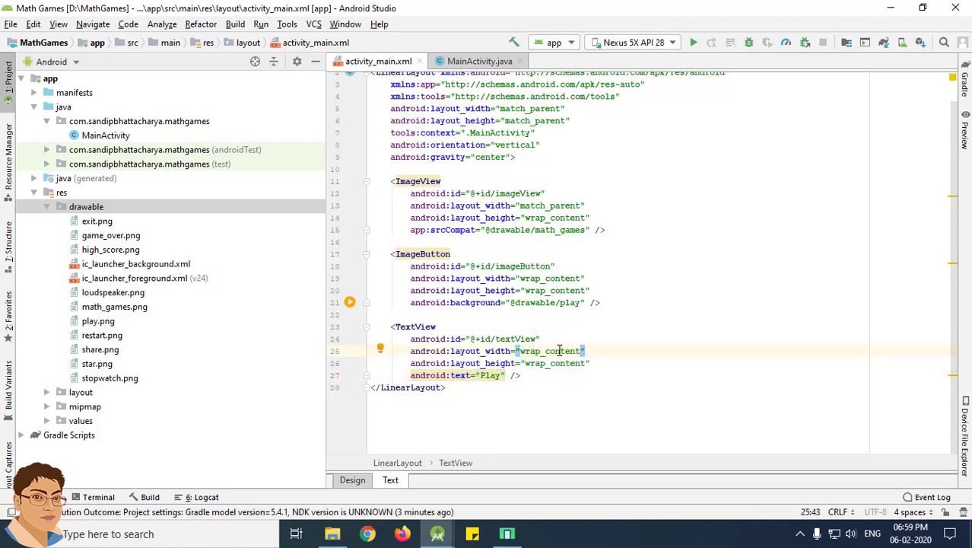
{"action": "left_click", "coordinate": [353, 480]}
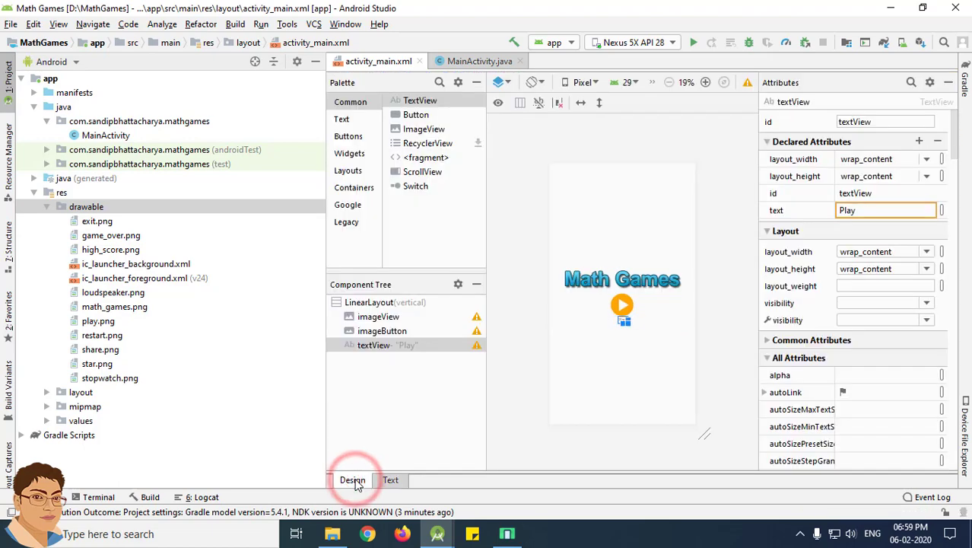
{"action": "left_click", "coordinate": [391, 480]}
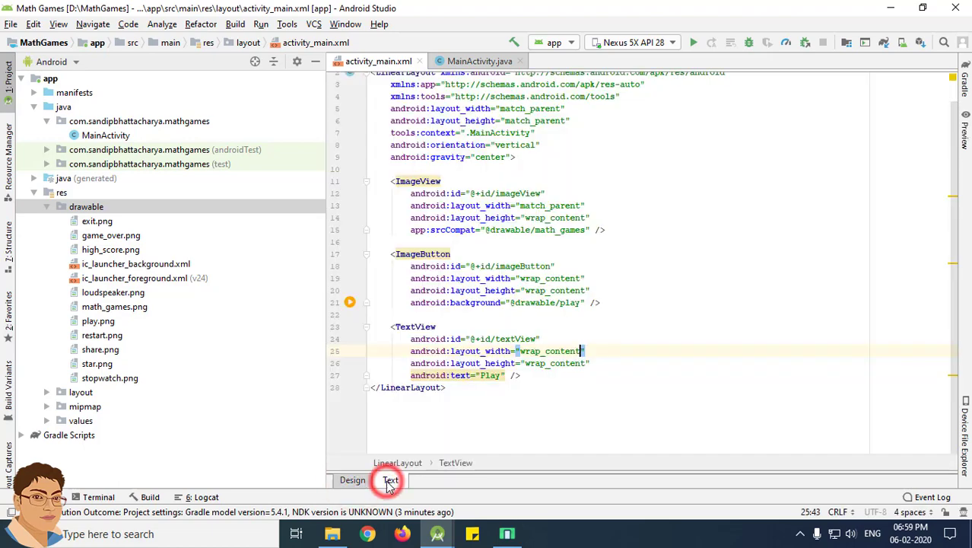
{"action": "left_click", "coordinate": [389, 480]}
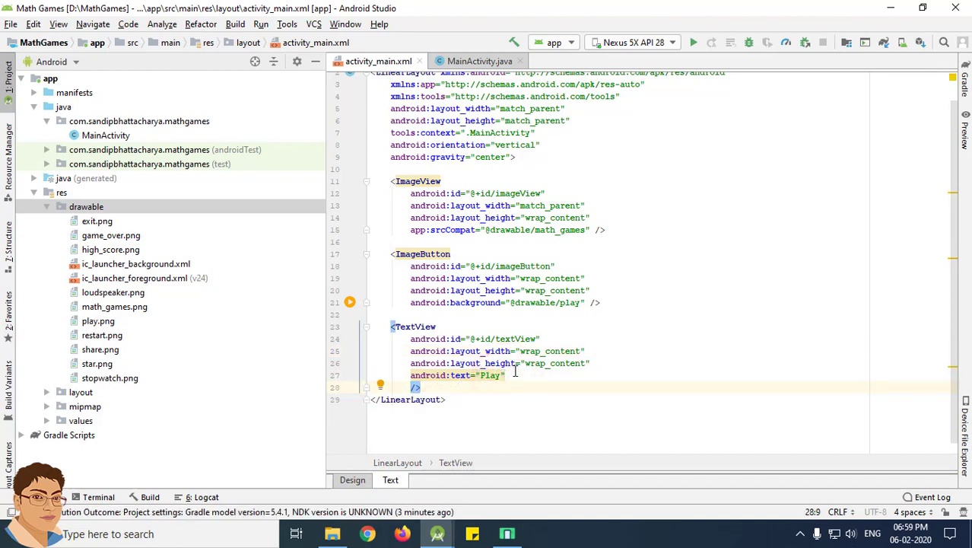
- Set the Play TextView's textColor to #550000 and textSize to 26sp
{"action": "type", "text": "textColor=\"#"}
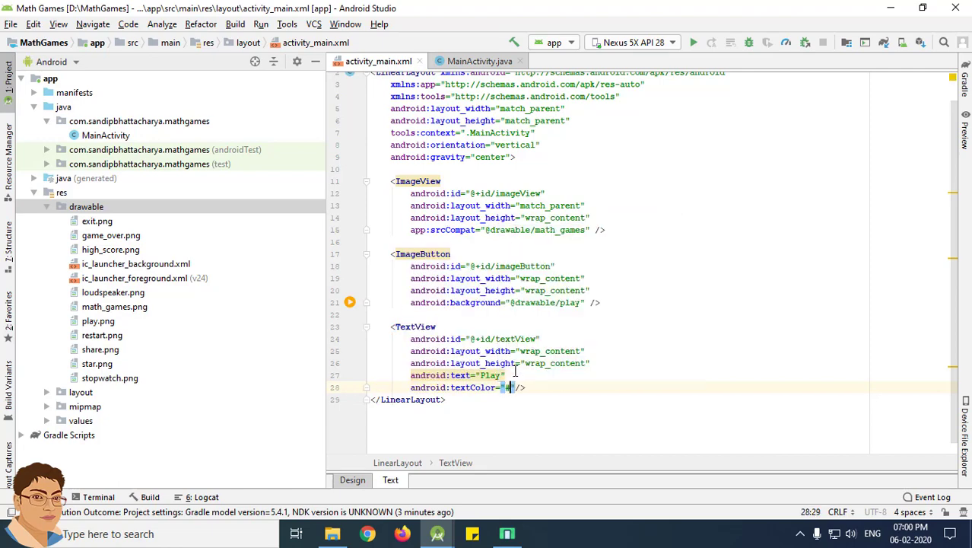
{"action": "type", "text": "55"}
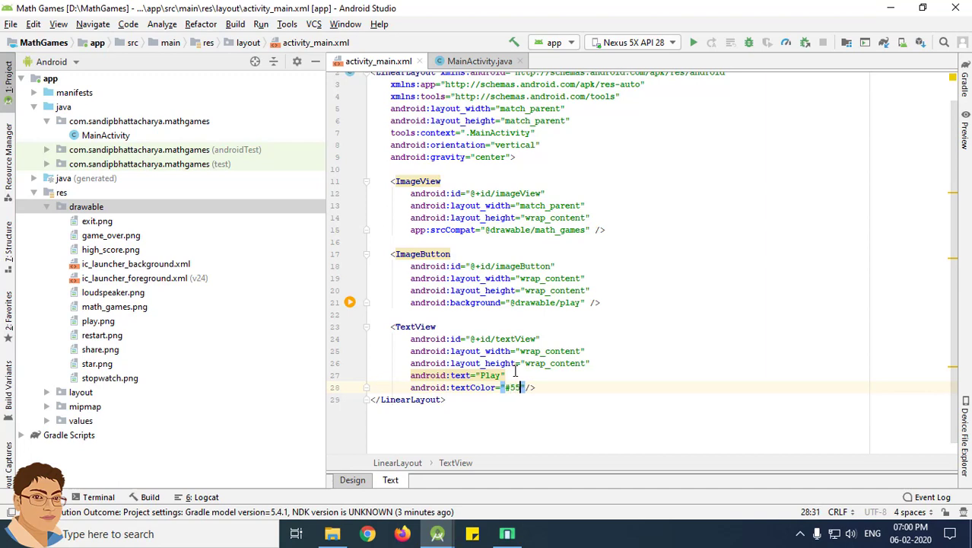
{"action": "type", "text": "0000"}
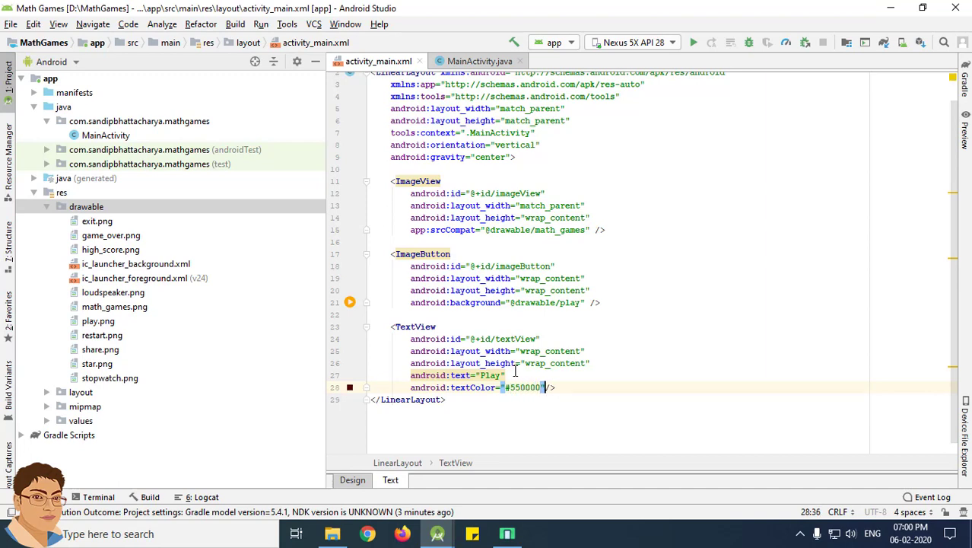
{"action": "key", "text": "Enter"}
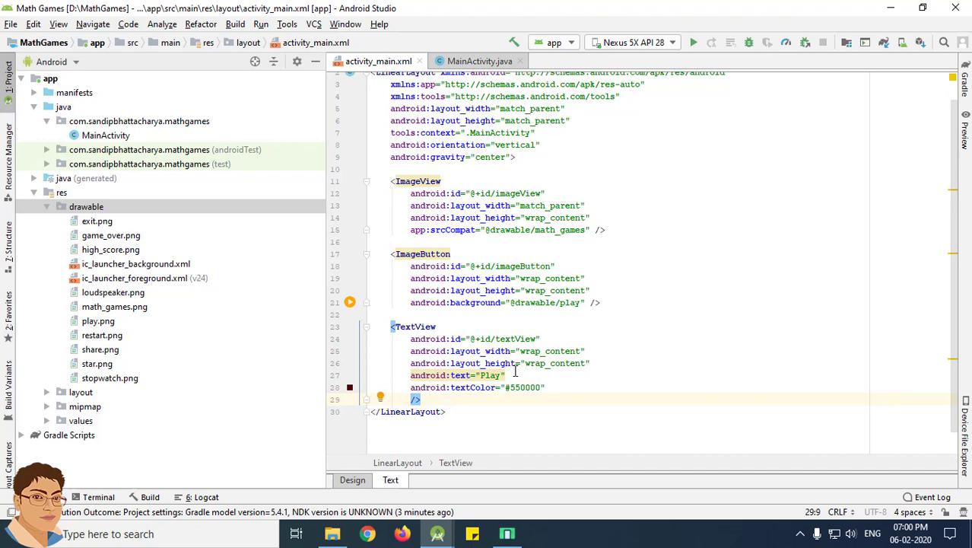
{"action": "type", "text": "textSize=\"26sp"}
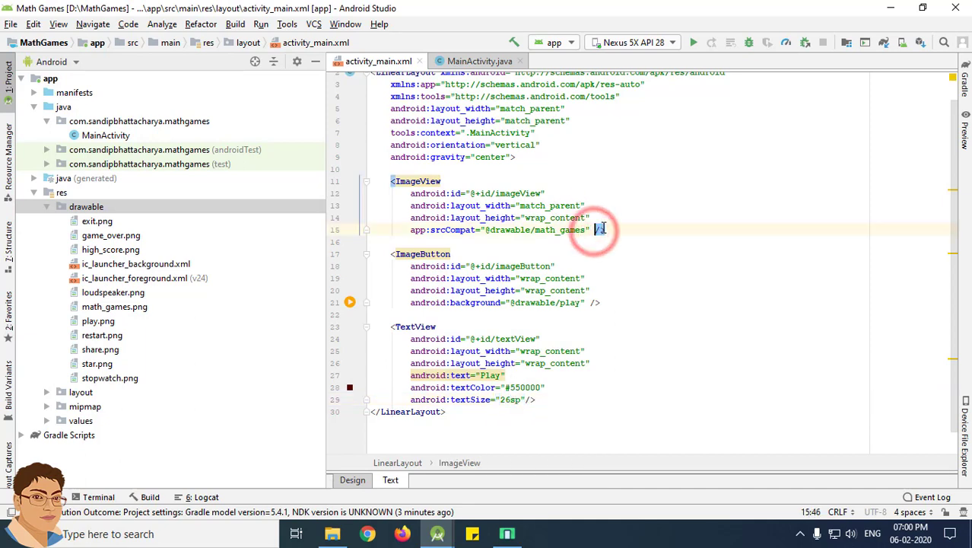
- Give the logo a 40dp bottom margin, the play button 10dp and onClick startGame
{"action": "key", "text": "Return"}
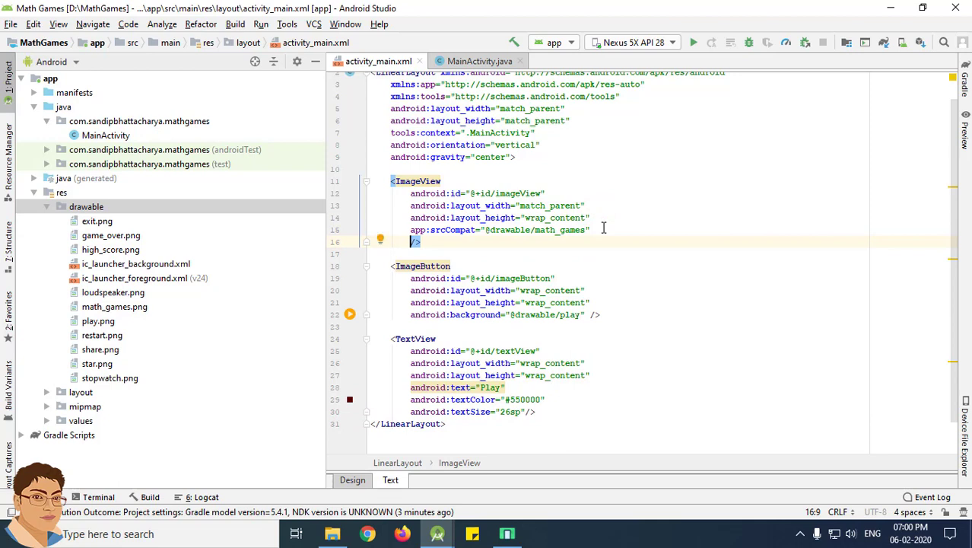
{"action": "type", "text": "marginBottom=\"40dp"}
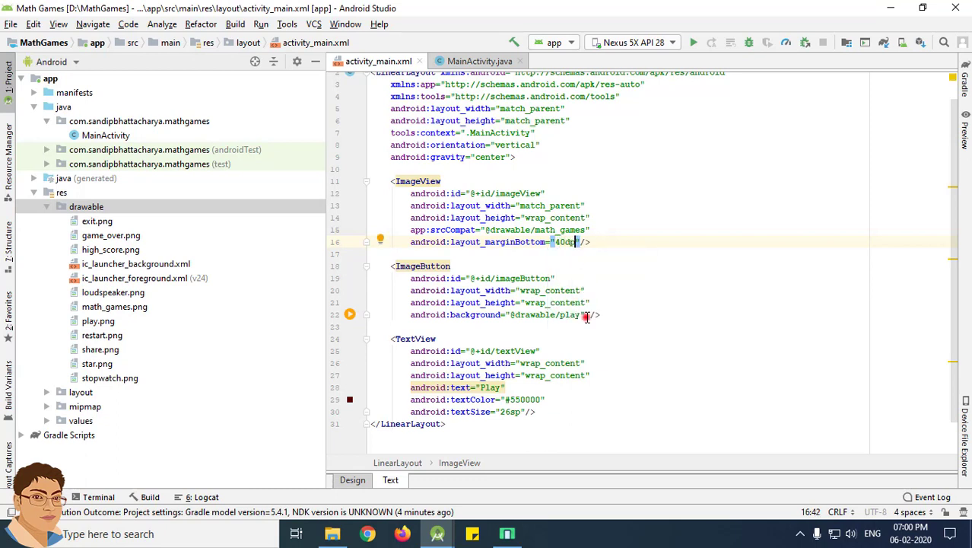
{"action": "type", "text": "marginBottom=\"10dp"}
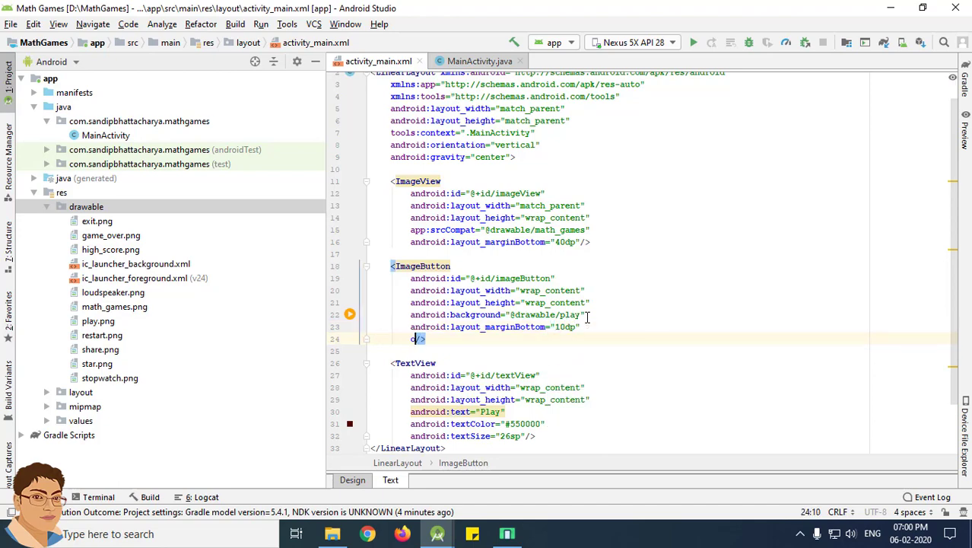
{"action": "type", "text": "android:onClick=\""}
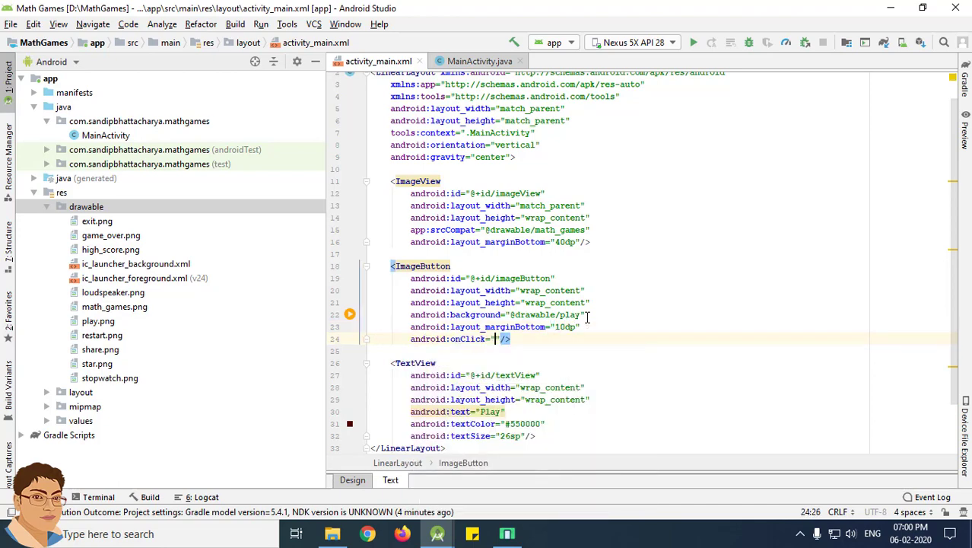
{"action": "type", "text": "startGame"}
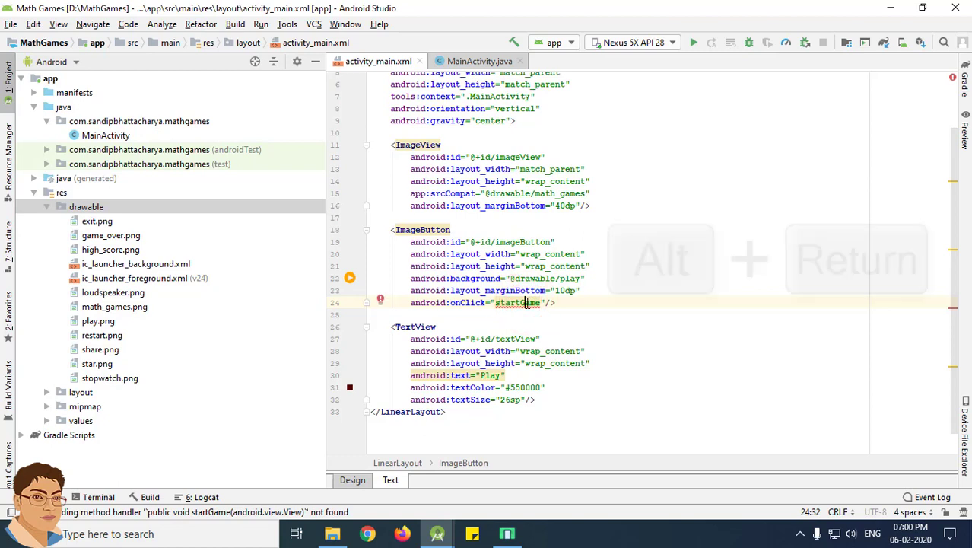
- Generate an empty public startGame(View view) method in MainActivity, then preview activity_main's design
{"action": "key", "text": "Alt+Return"}
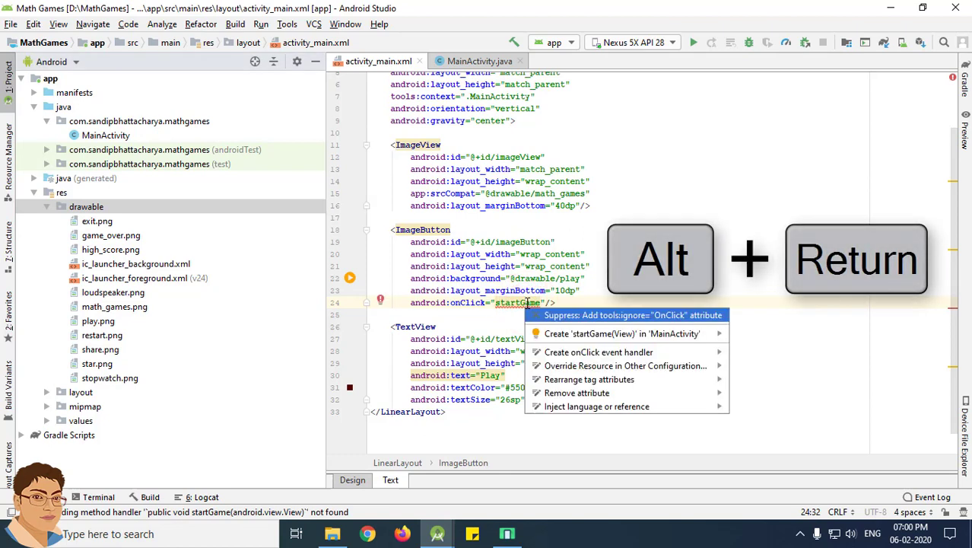
{"action": "mouse_move", "coordinate": [582, 333]}
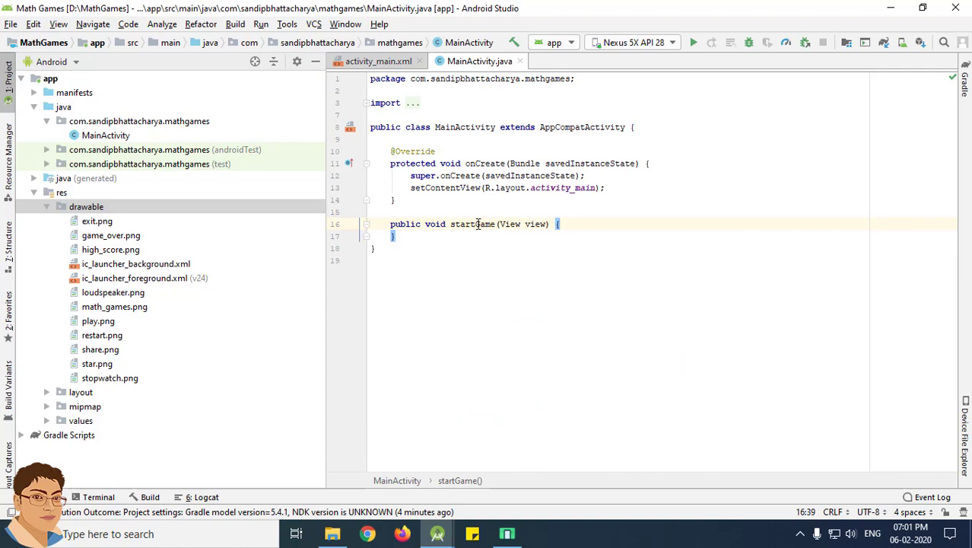
{"action": "left_click", "coordinate": [378, 61]}
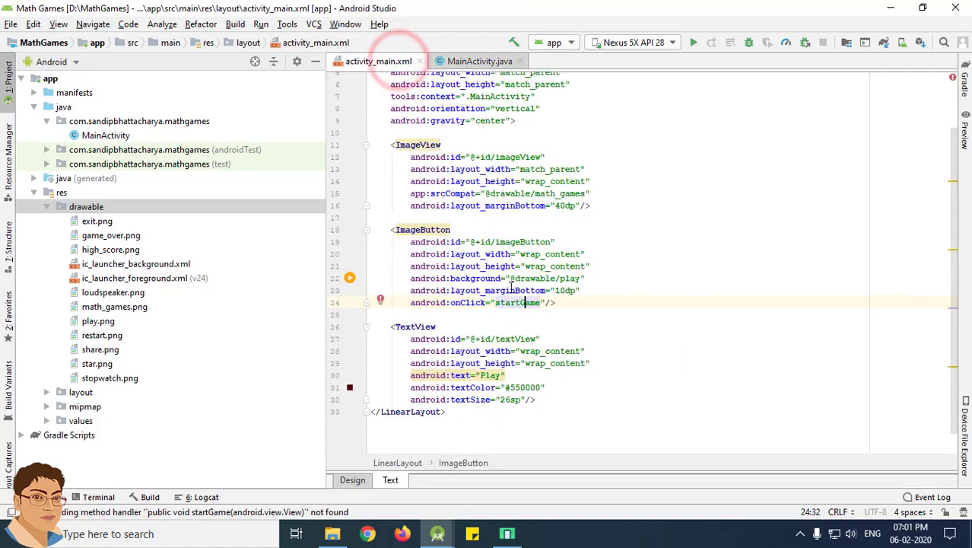
{"action": "left_click", "coordinate": [480, 60]}
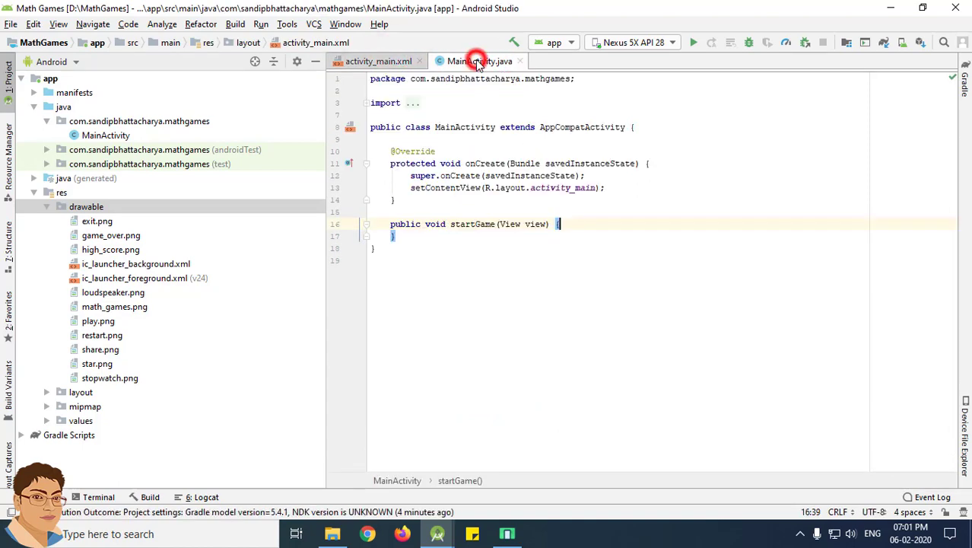
{"action": "double_click", "coordinate": [472, 224]}
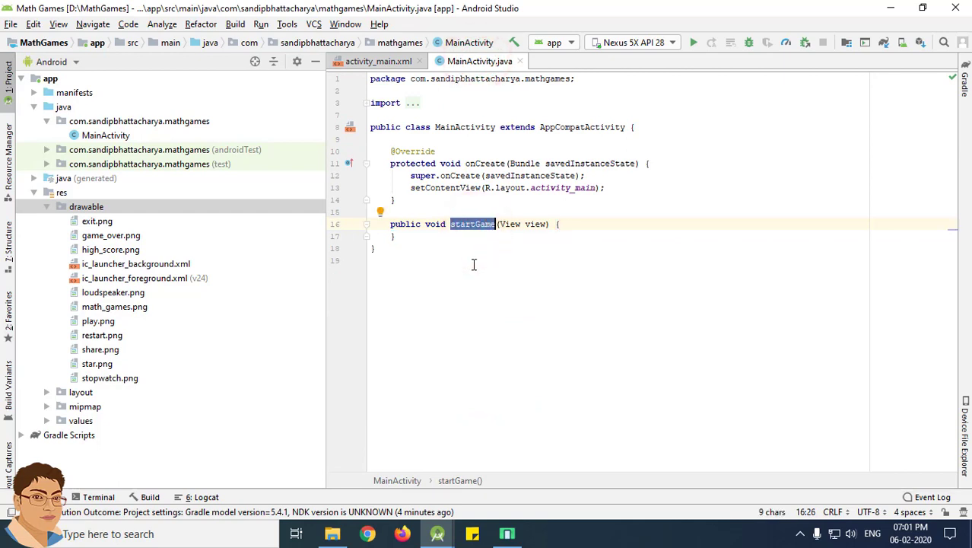
{"action": "left_click", "coordinate": [378, 60]}
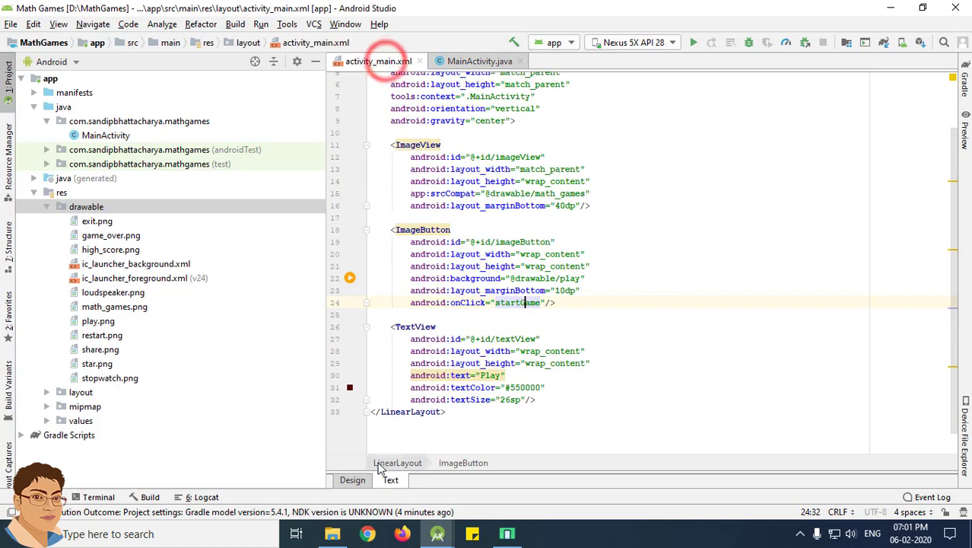
{"action": "left_click", "coordinate": [352, 479]}
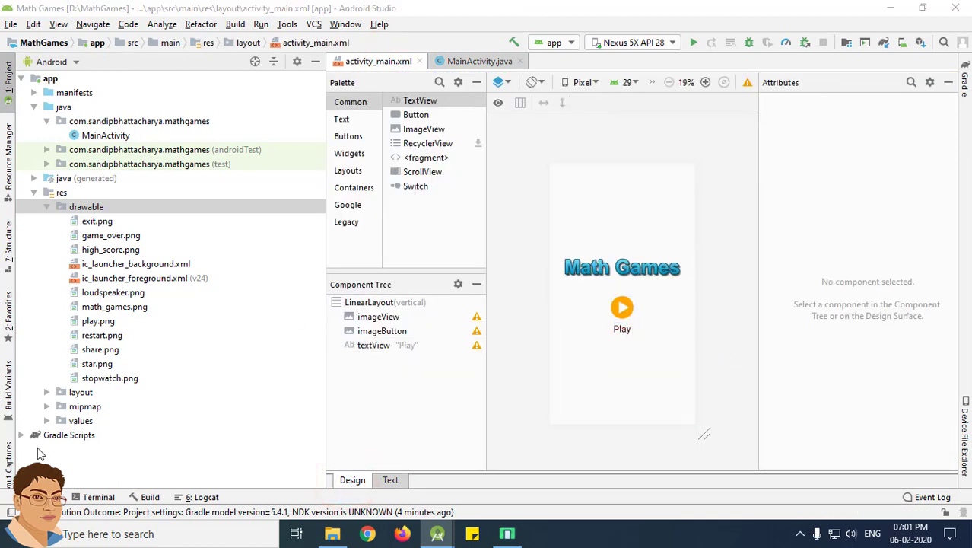
- In res/values/colors.xml, duplicate colorAccent as a 'background' colour with value #e9f6fa
{"action": "left_click", "coordinate": [80, 420]}
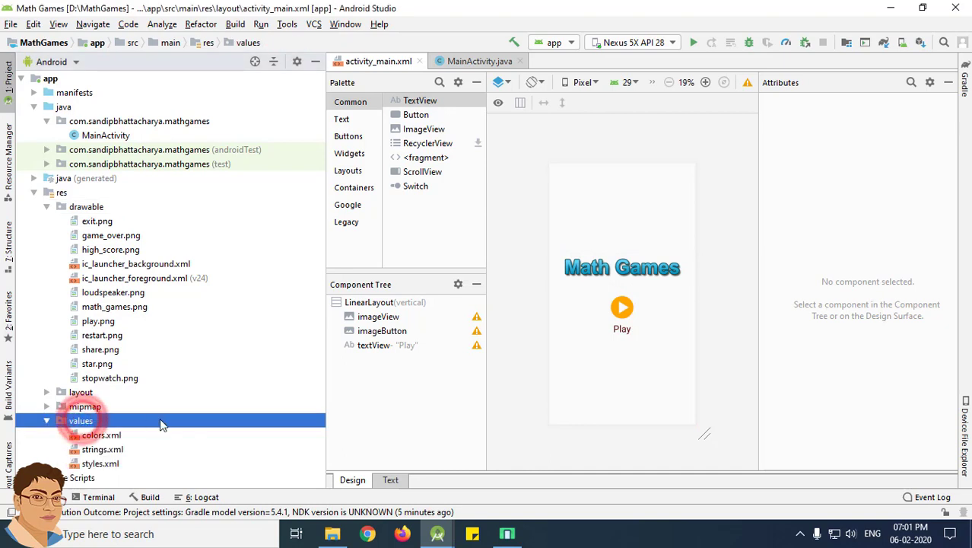
{"action": "double_click", "coordinate": [101, 435]}
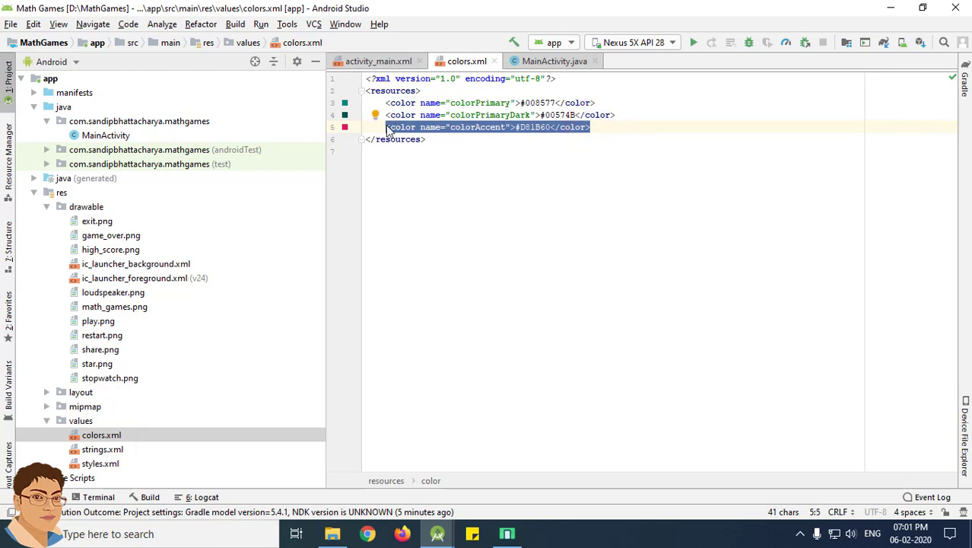
{"action": "left_click", "coordinate": [592, 127]}
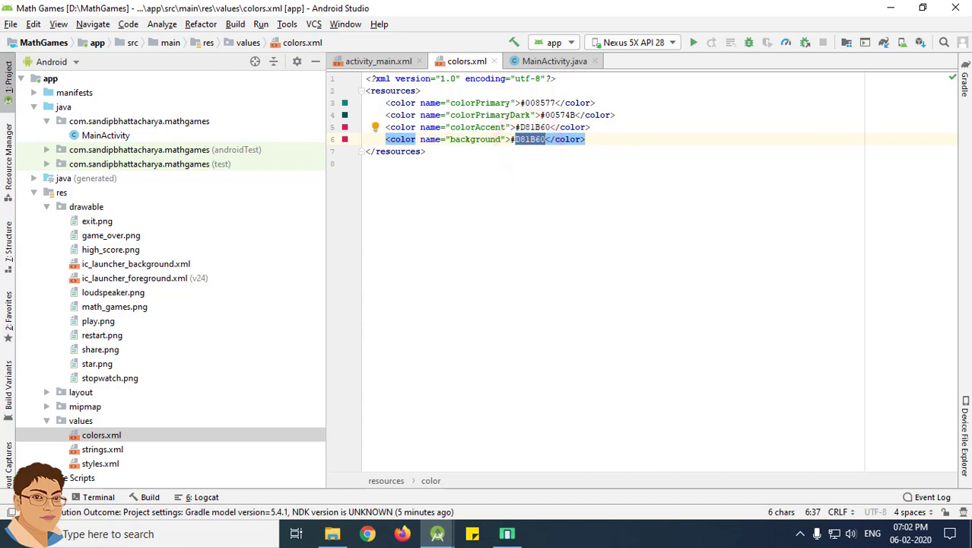
{"action": "key", "text": "Delete"}
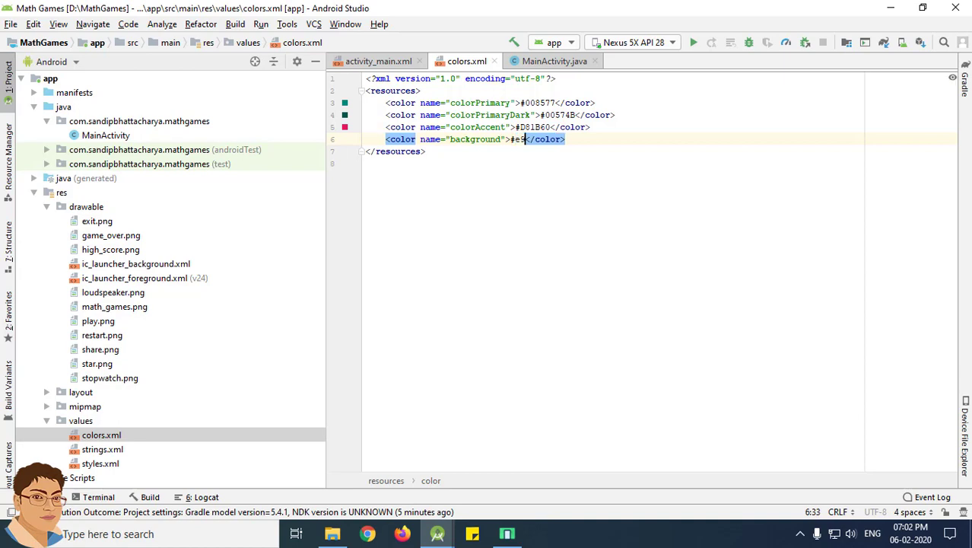
{"action": "type", "text": "9f6fa"}
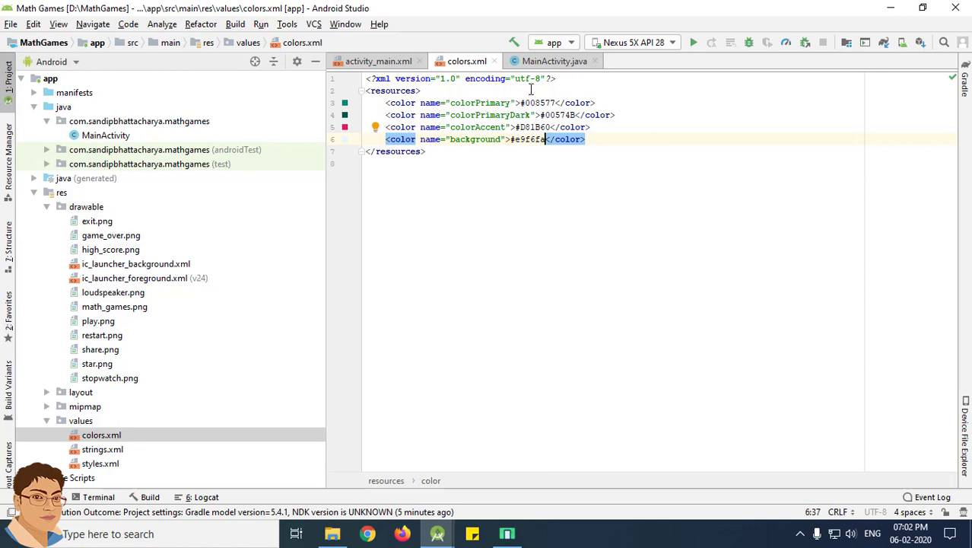
{"action": "left_click", "coordinate": [379, 61]}
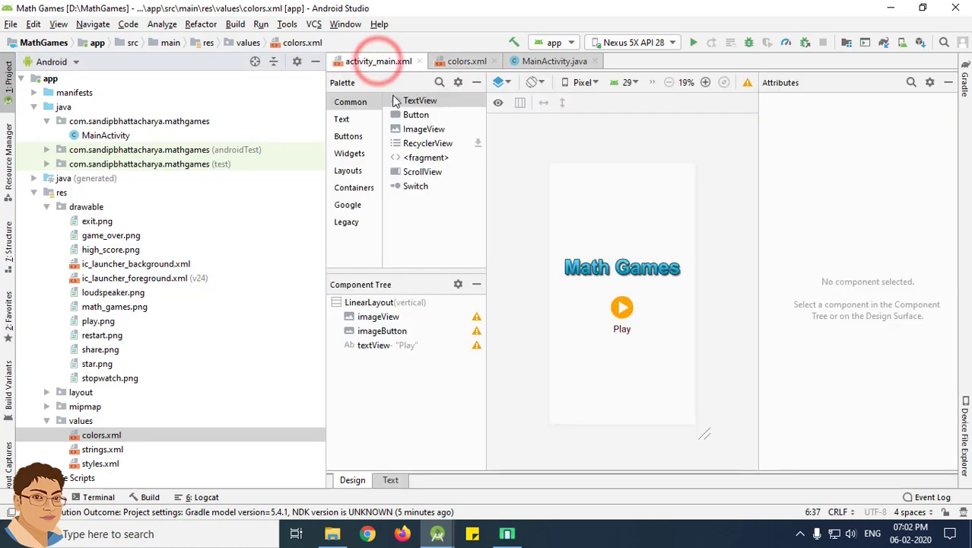
{"action": "left_click", "coordinate": [390, 480]}
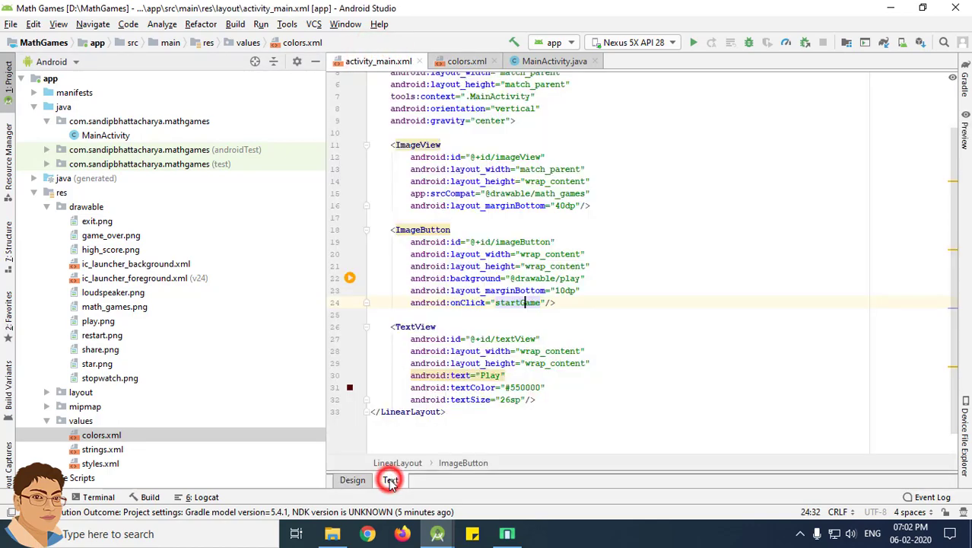
{"action": "left_click", "coordinate": [513, 175]}
{"action": "type", "text": "android:background=\"\">"}
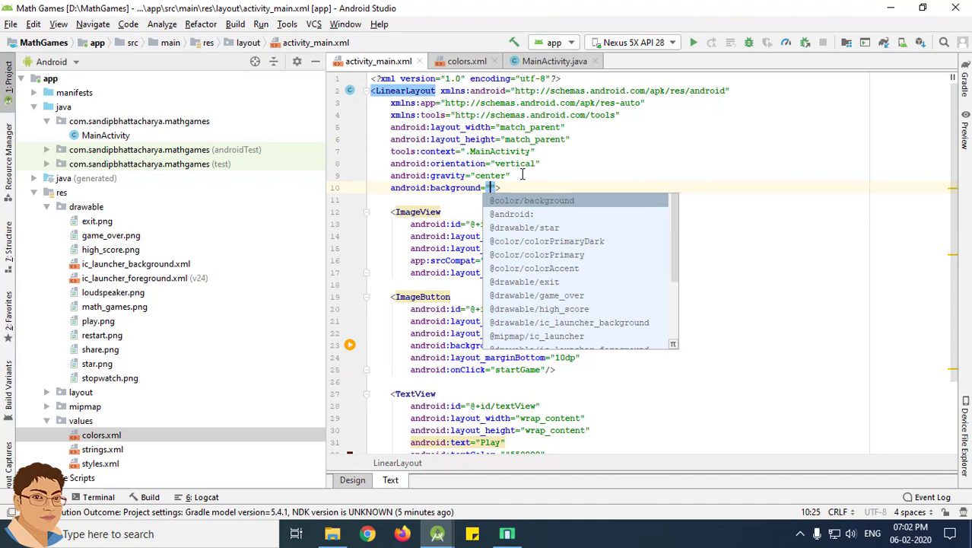
{"action": "left_click", "coordinate": [532, 200]}
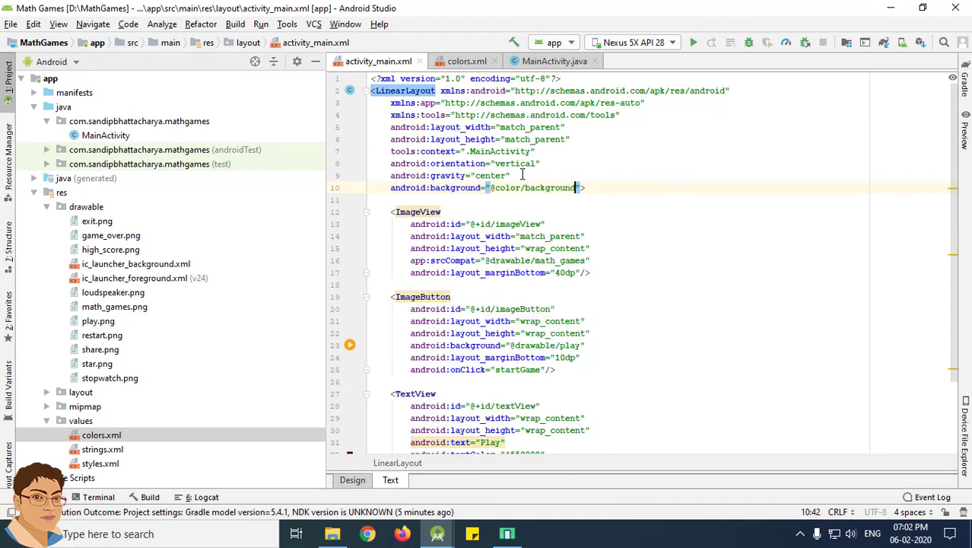
{"action": "left_click", "coordinate": [352, 480]}
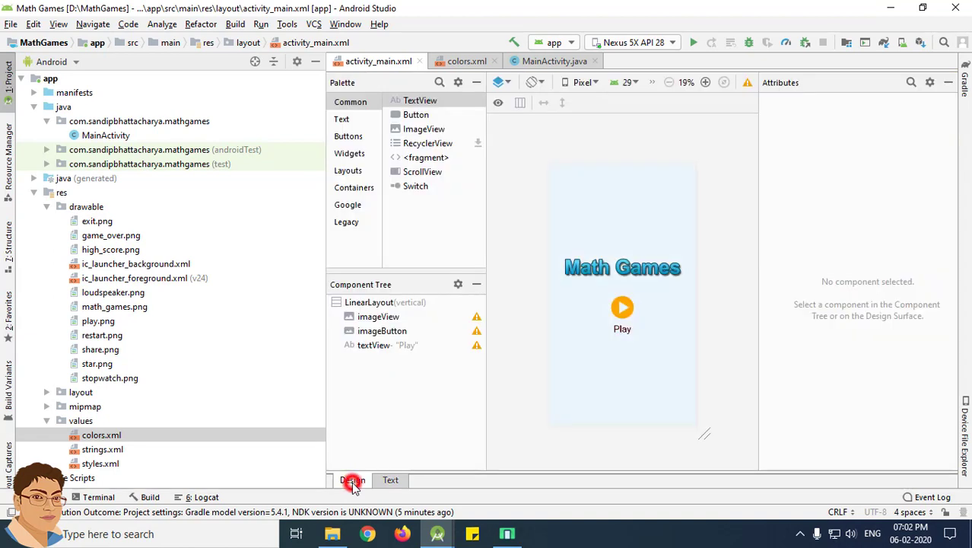